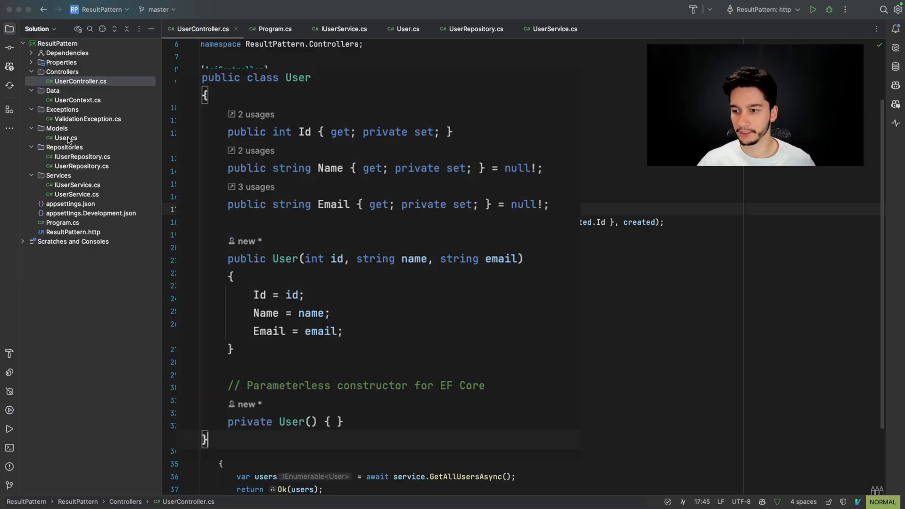
Step: Review the User model, repository, service and controller files before refactoring
left_click(58, 137)
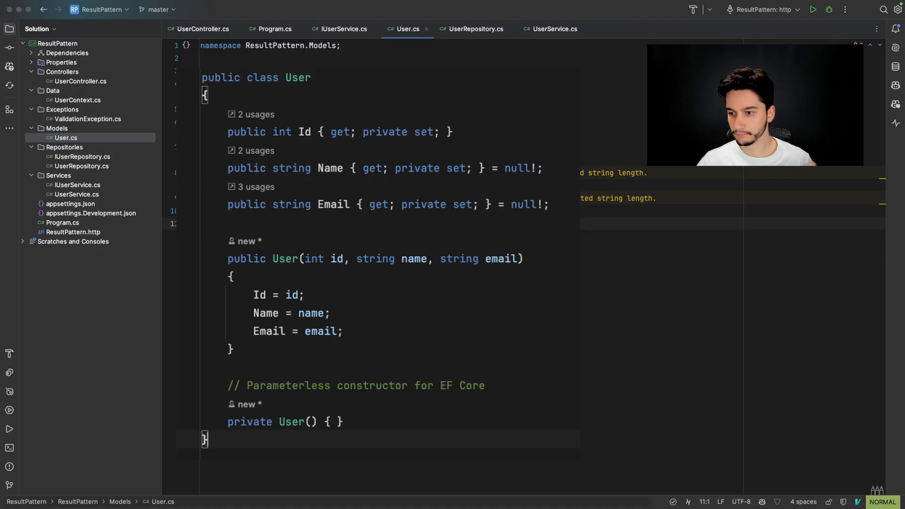
left_click(475, 28)
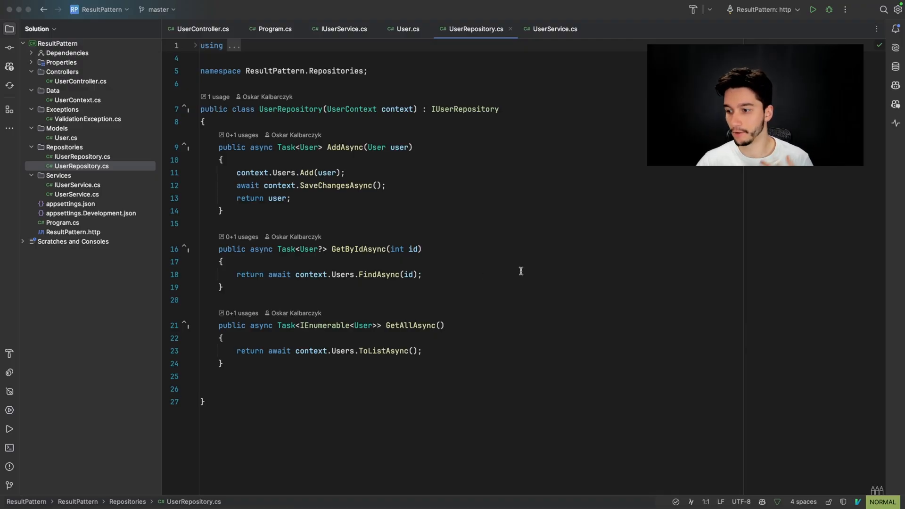
left_click(555, 28)
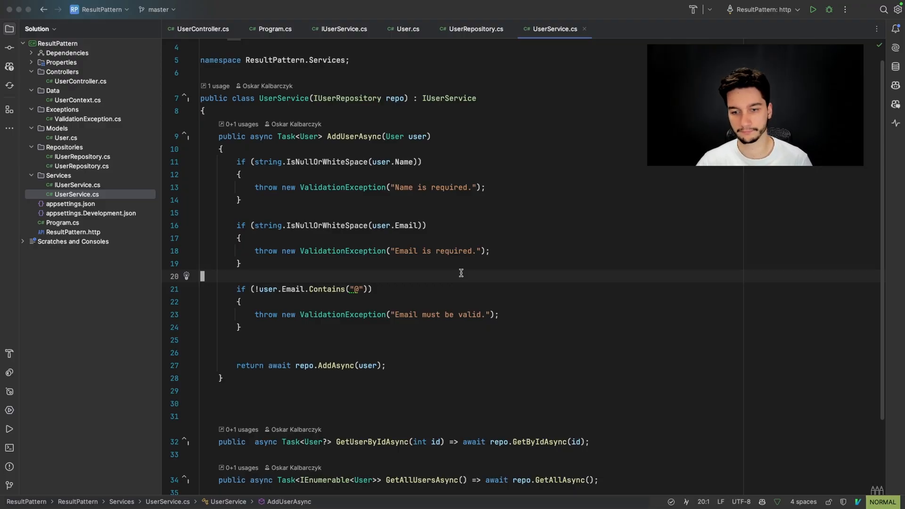
left_click(200, 28)
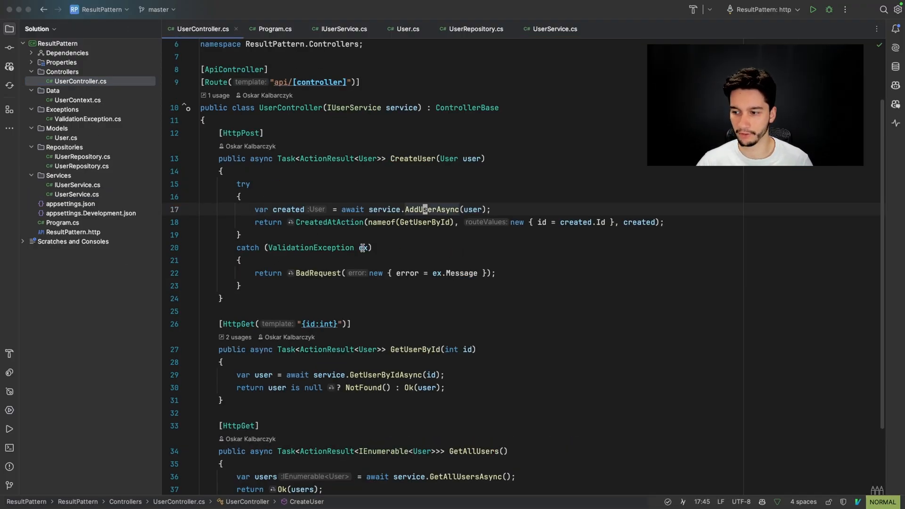
mouse_move(460, 286)
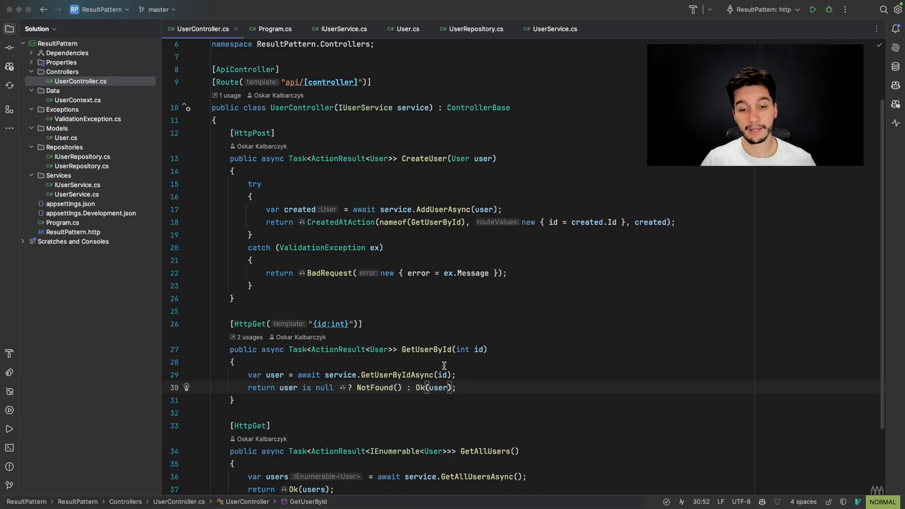
mouse_move(96, 282)
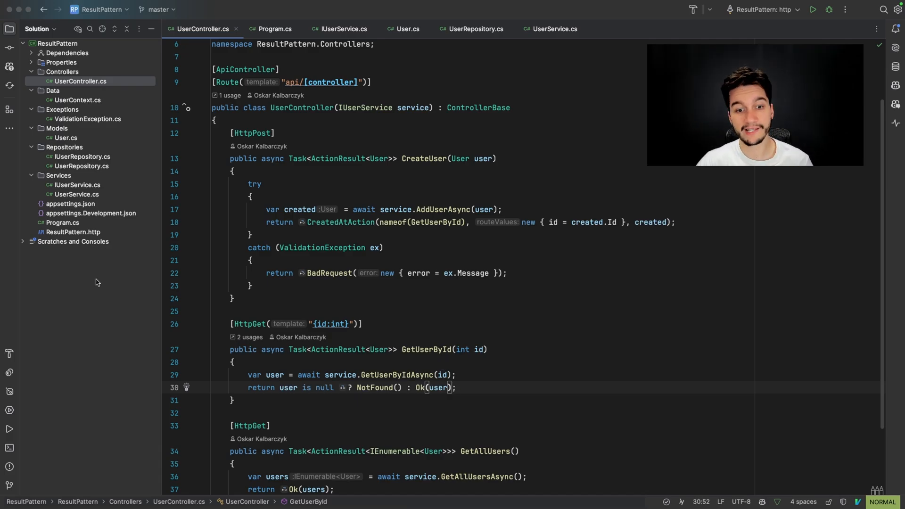
mouse_move(55, 45)
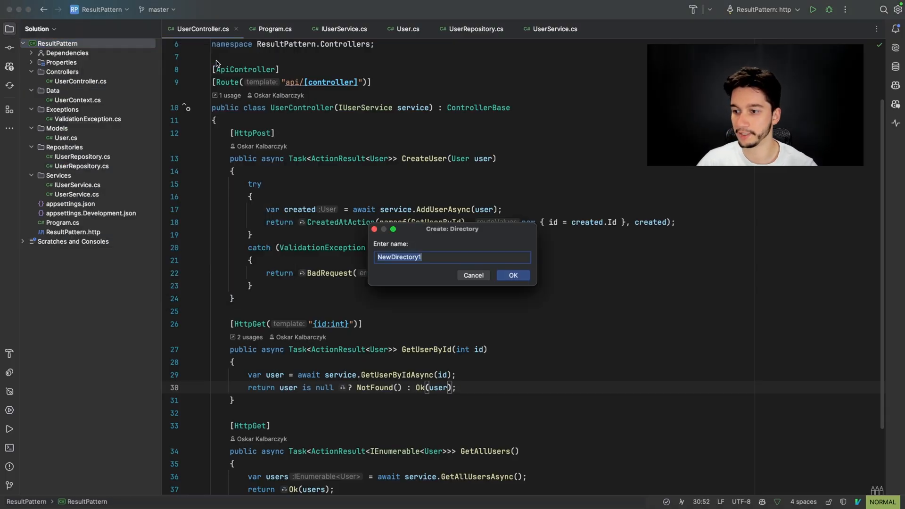
Step: Add a Utils folder with a new Result.cs declared as generic class Result<T, TE>
type("Utils")
type("Re")
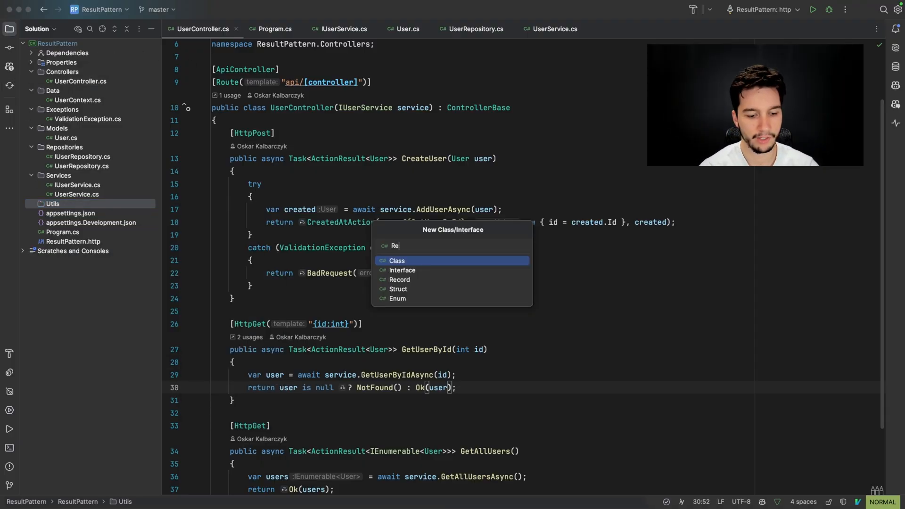
left_click(397, 260)
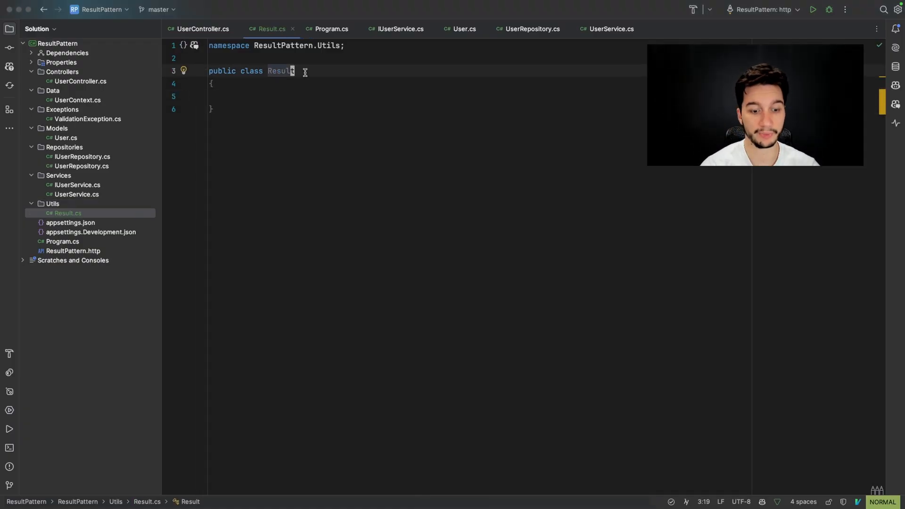
type("<")
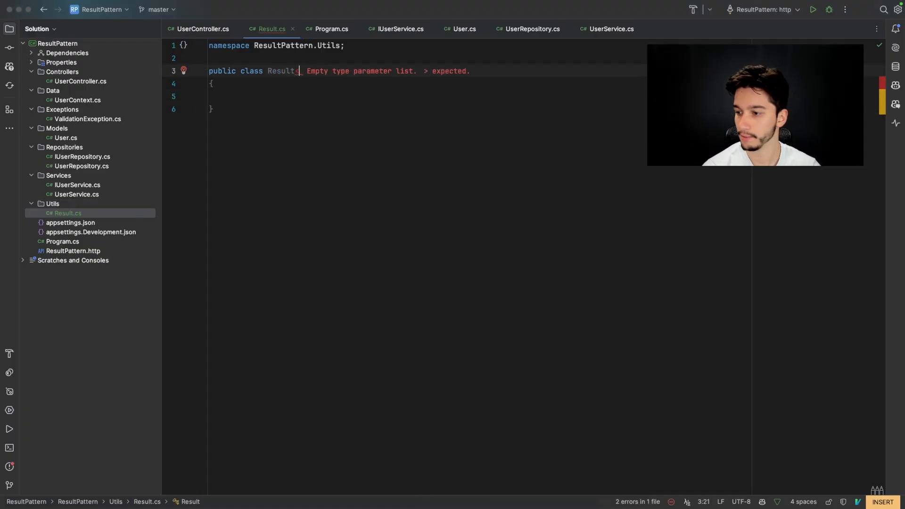
type("<T> : Result")
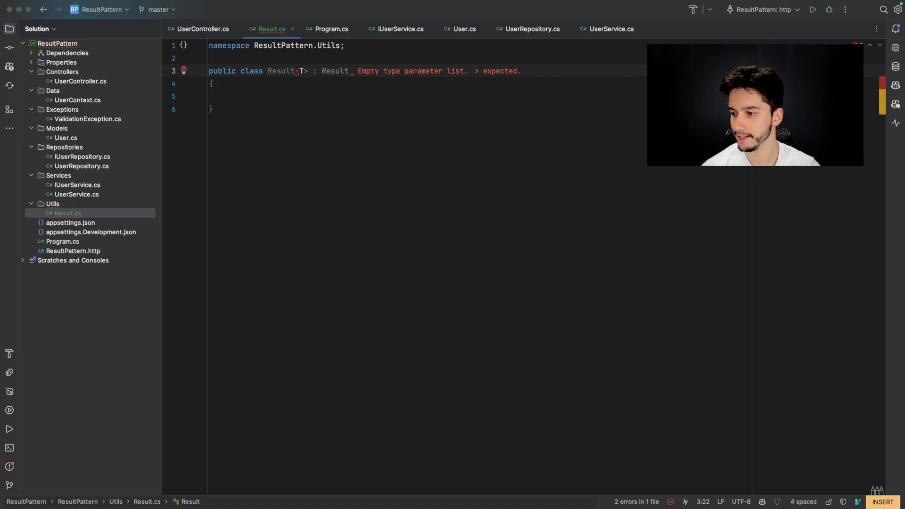
type(",TE")
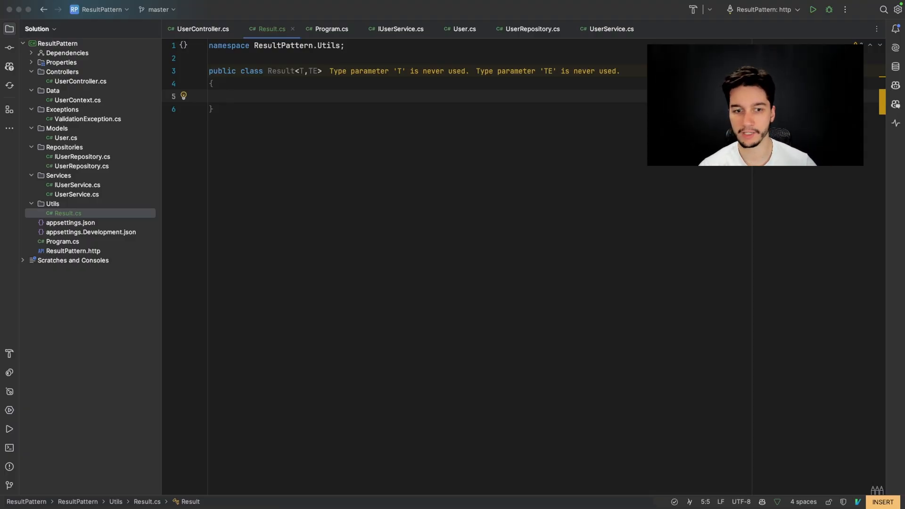
Step: Declare get-only properties isSuccesss (bool), Value (T) and Error (TE) on Result
type("public T va")
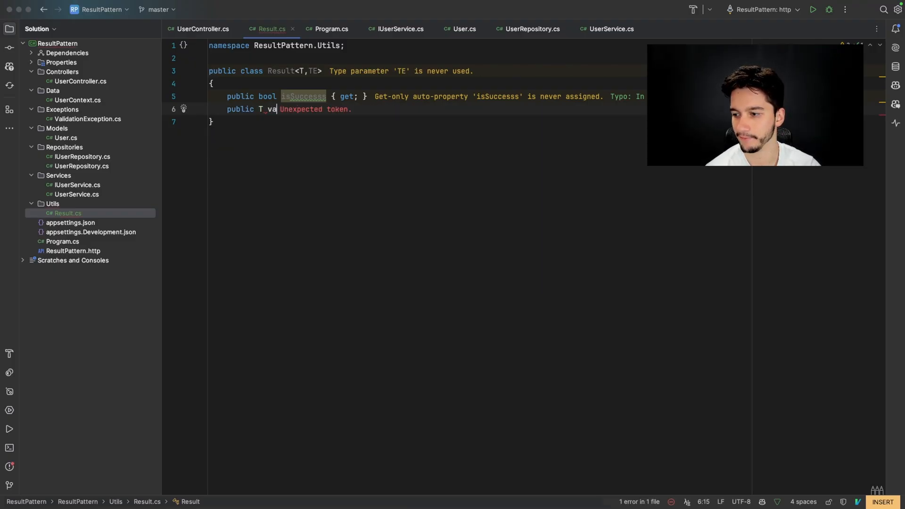
key("Backspace")
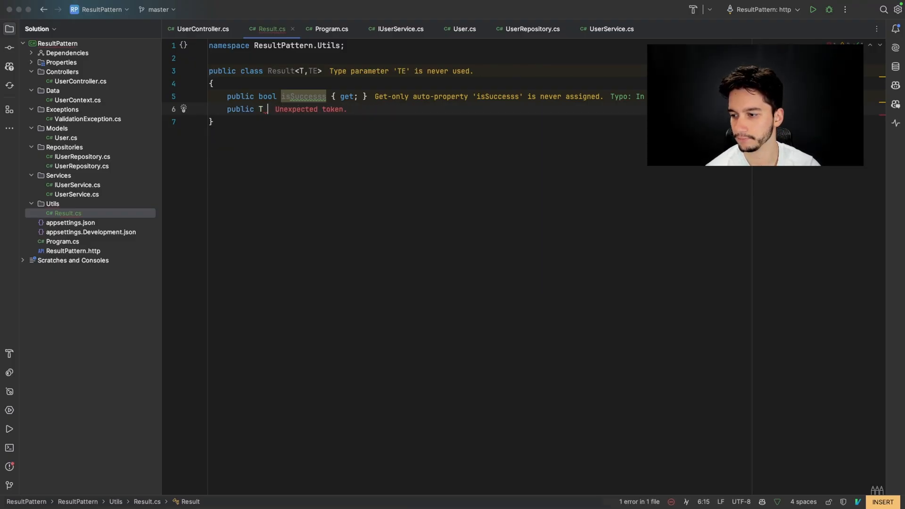
type("Value")
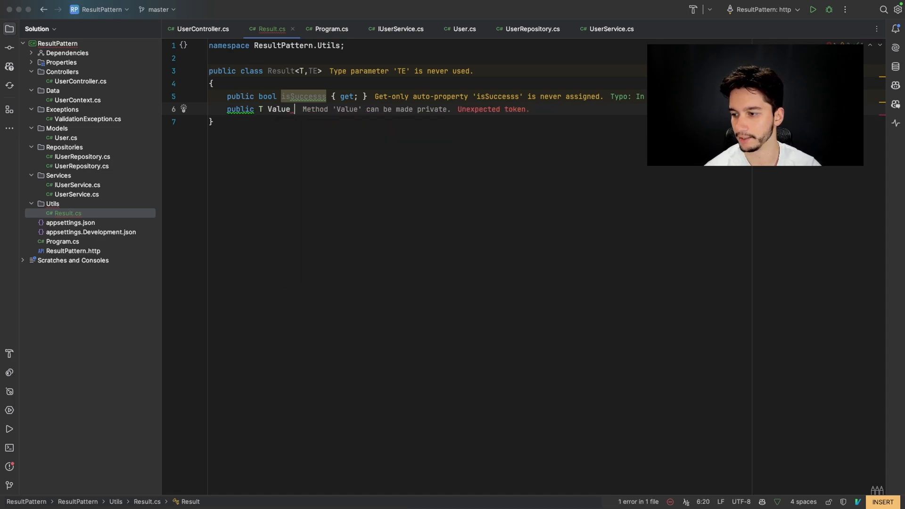
type("{ get; set; }")
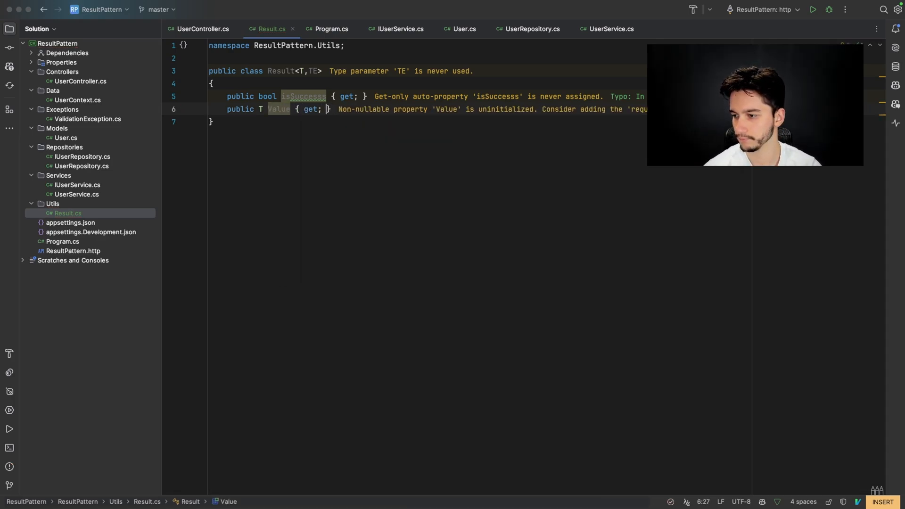
type("public")
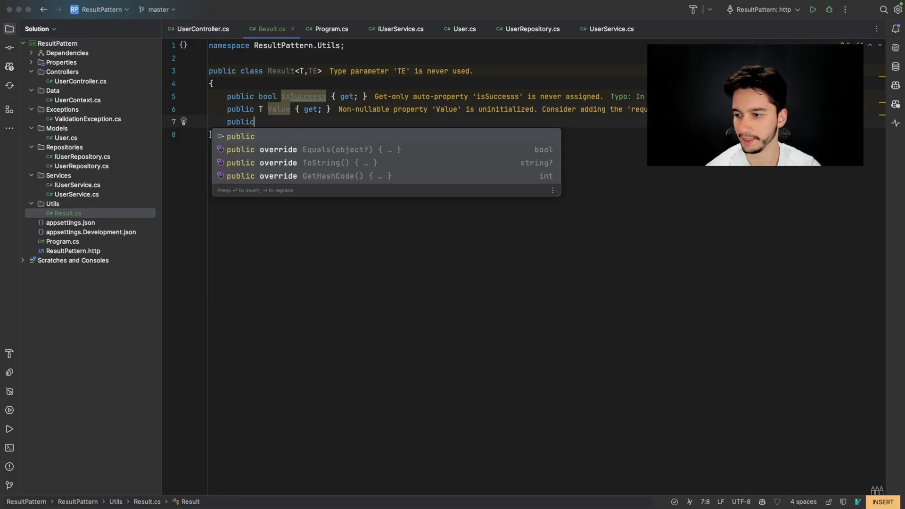
type("TE Error { get; }")
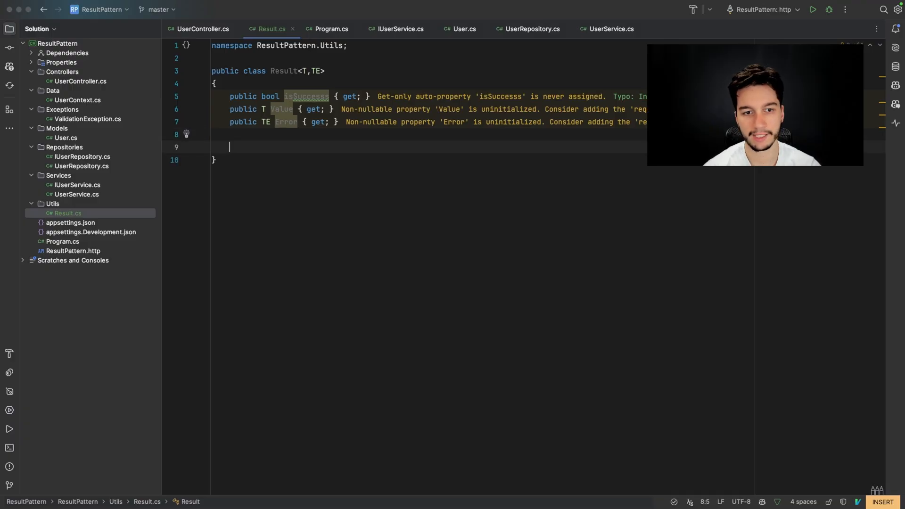
Step: Add private Result(bool isSuccess, T value, TE error) assigning IsSuccesss, Value and Error
key("enter")
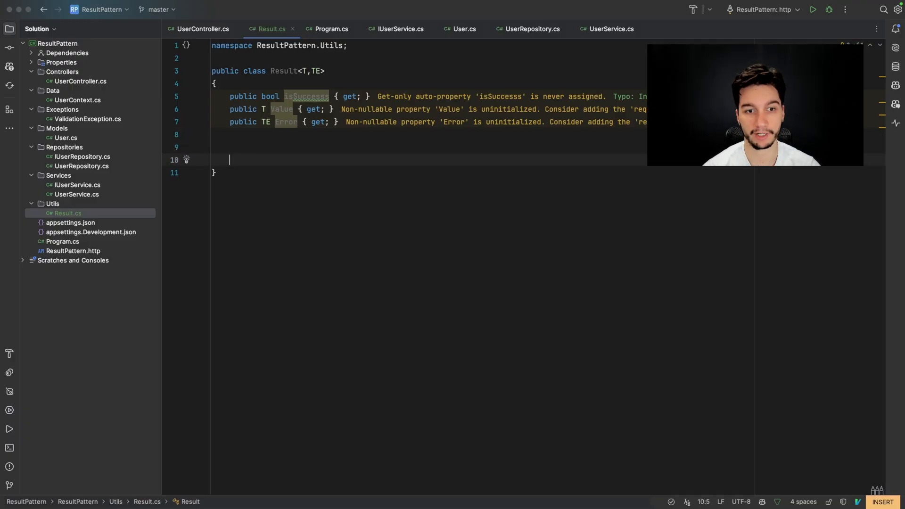
type("private")
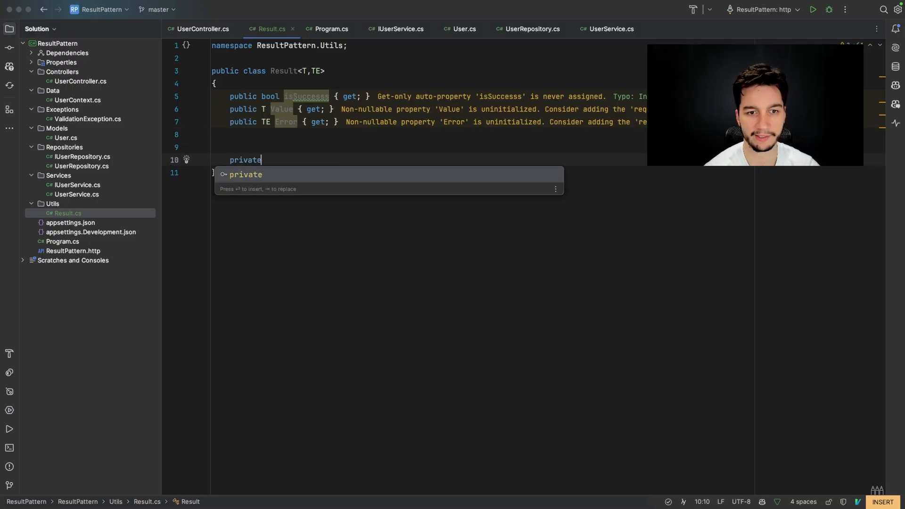
type("Result(bool isSuccess, T value, TE error)")
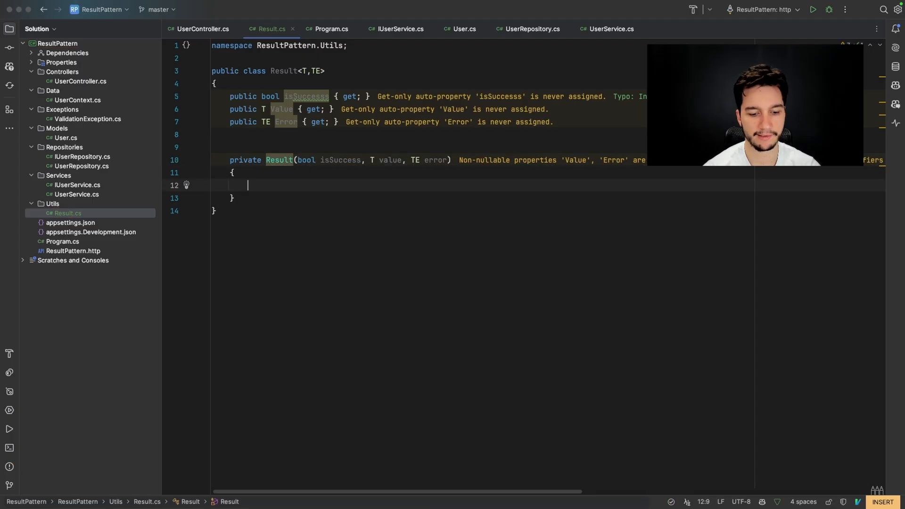
type("I")
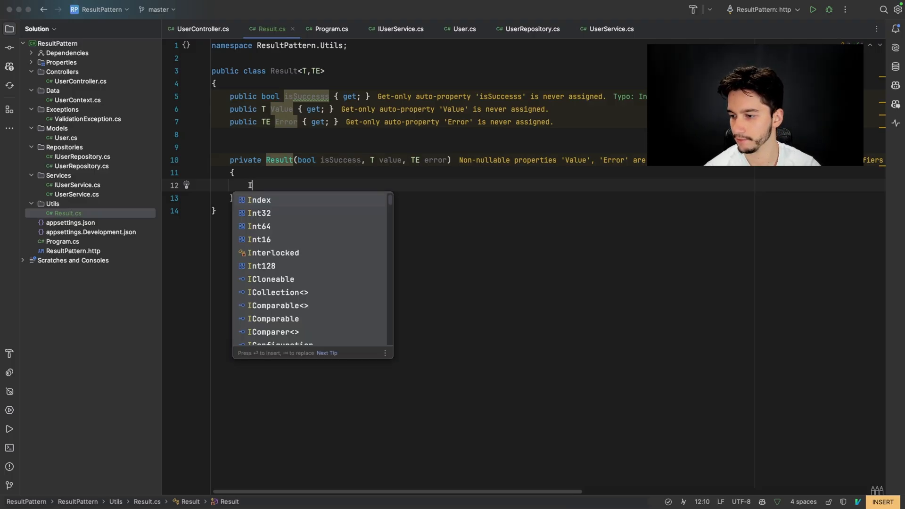
type("os")
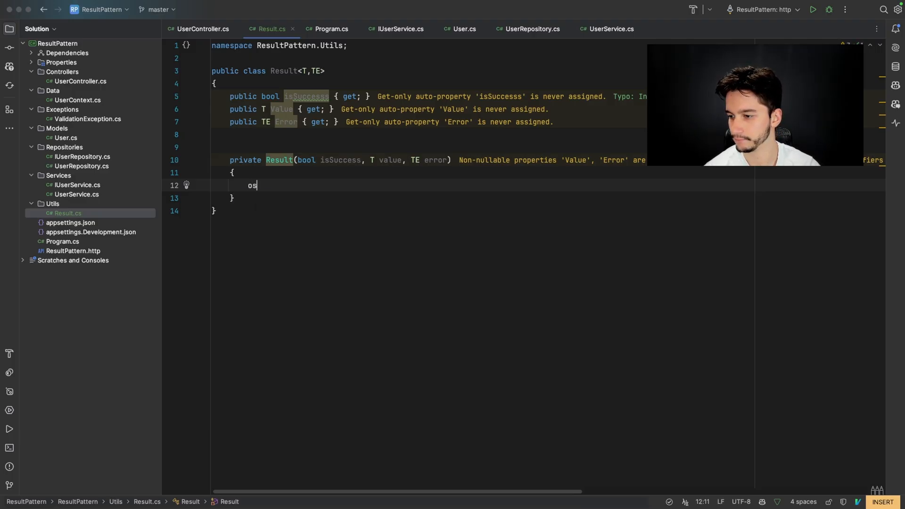
key("Backspace")
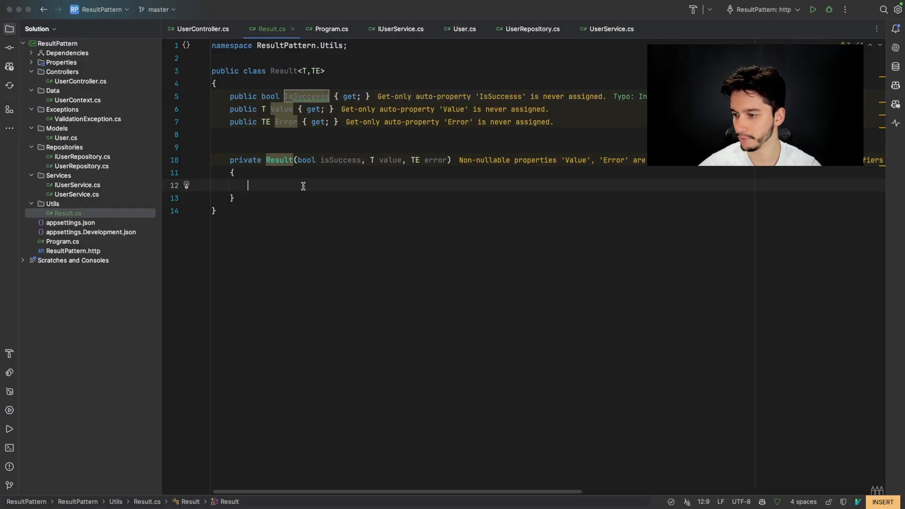
type("IsSuccesss = isSuccess;")
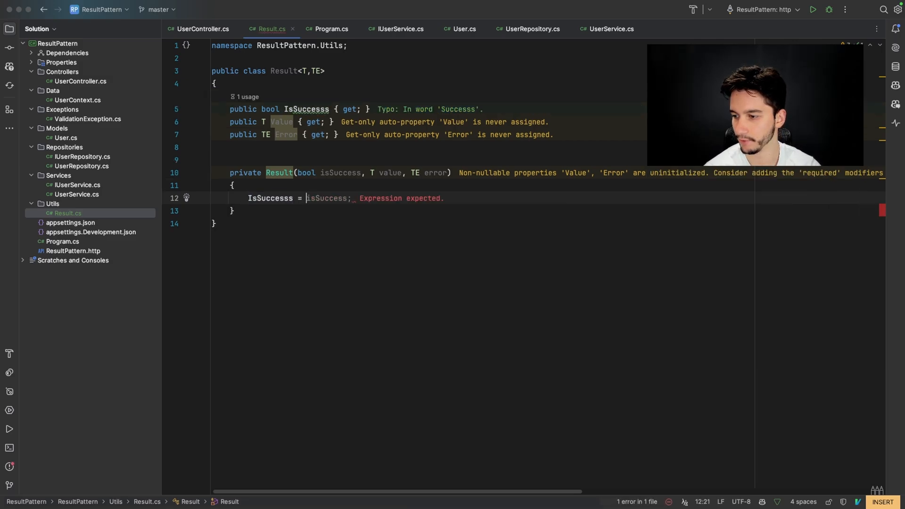
type("Value = value;")
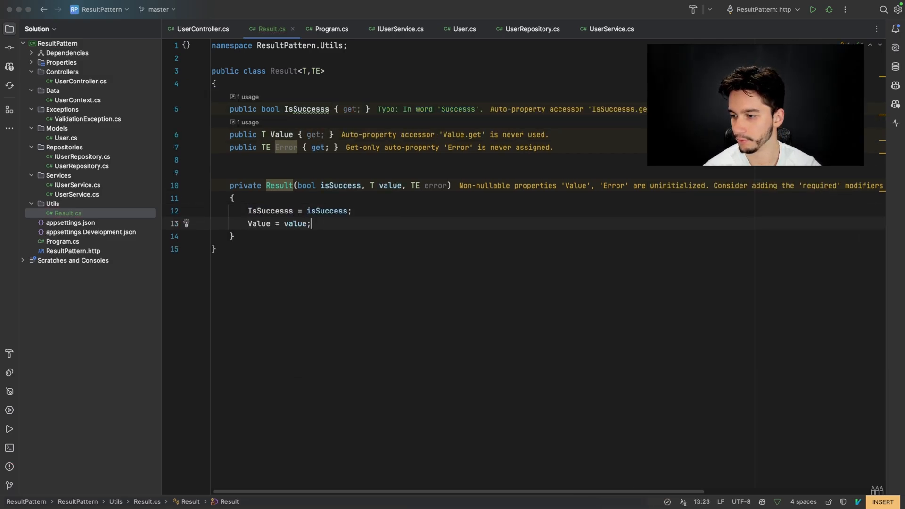
type("Error = error;")
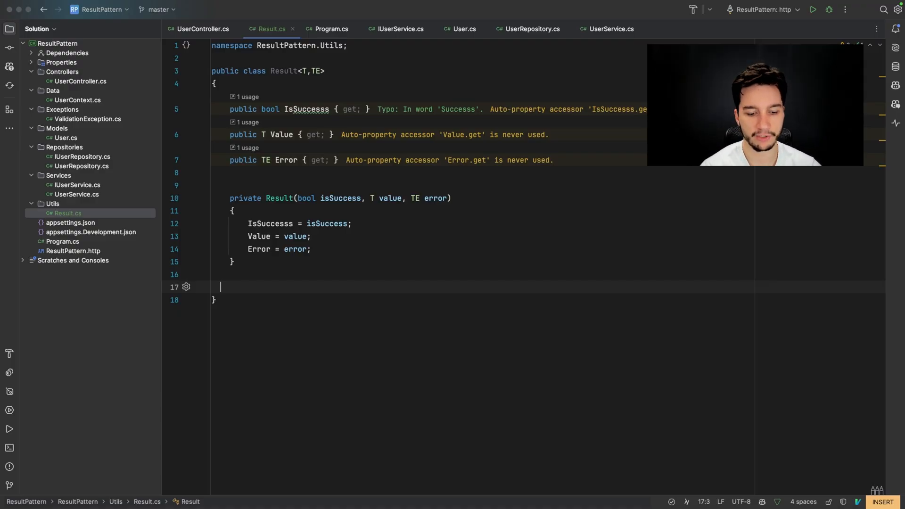
Step: Add static Success(T value) returning new Result<T, TE>(true, value, default)
type("public static Result<T,")
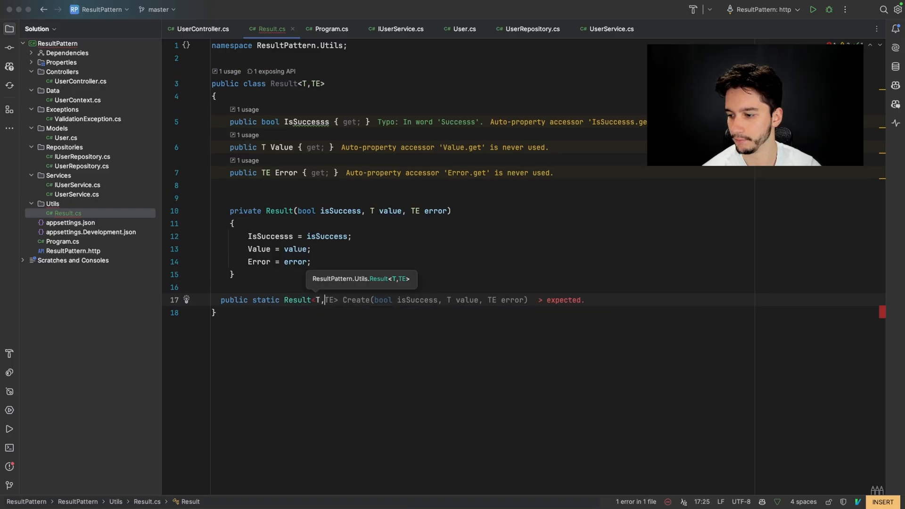
type("TE> Success")
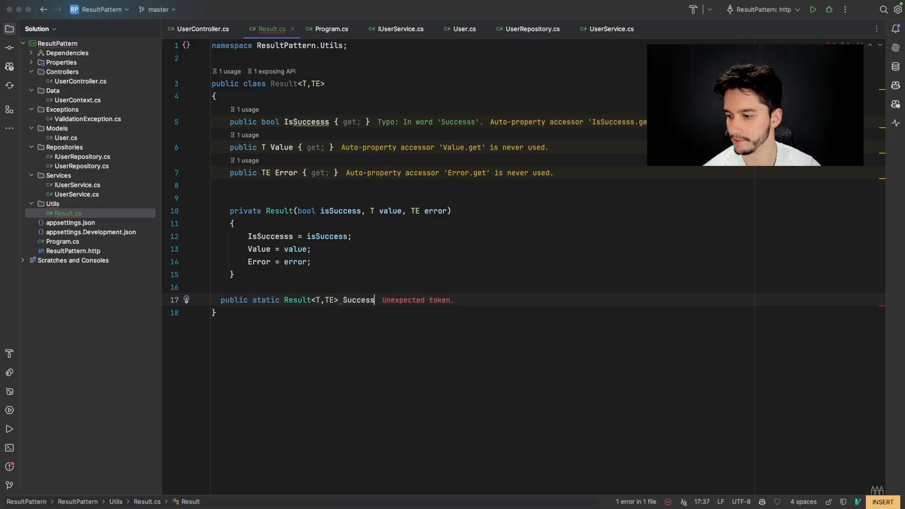
type("()")
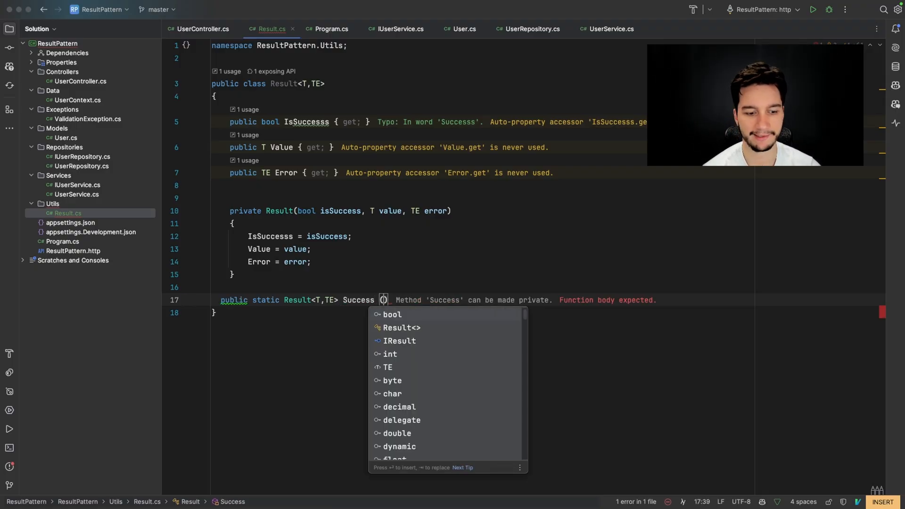
type("T value")
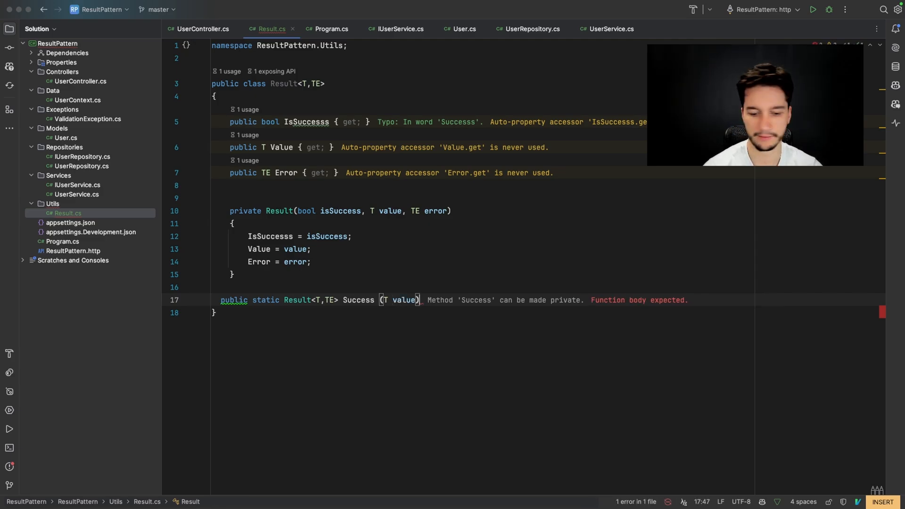
type("{")
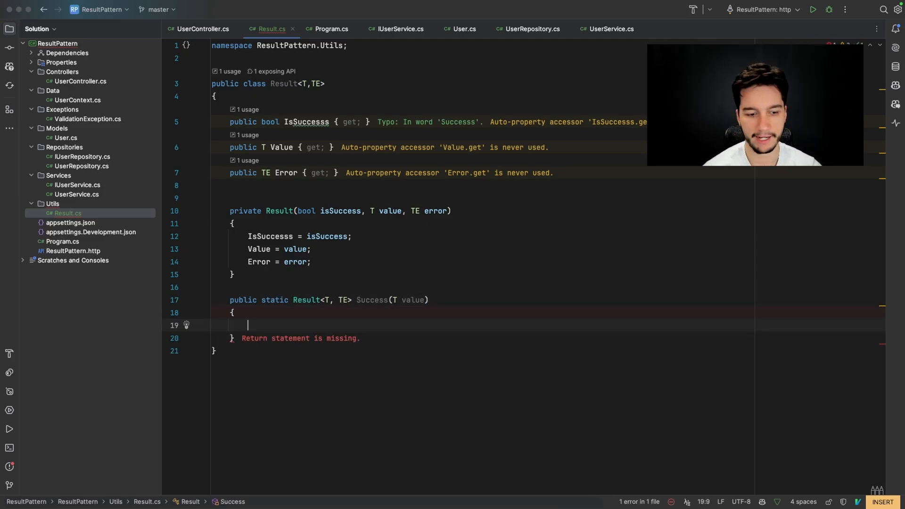
type("return new Result<T, TE>(true, value, default(TE));")
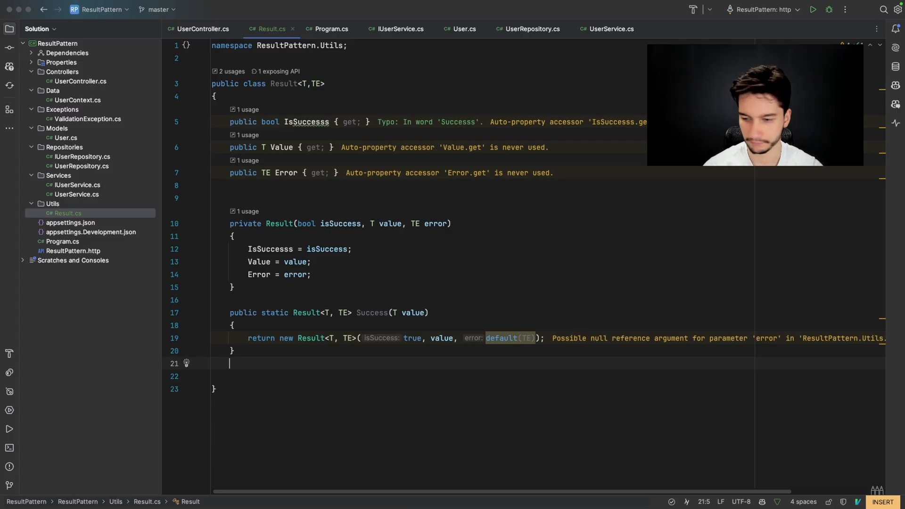
Step: Add static Failure(TE error) returning new Result<T, TE>(false, default, error), fixing the 'reurn' typo
type("public static Result<T, TE> Fail(TE error)")
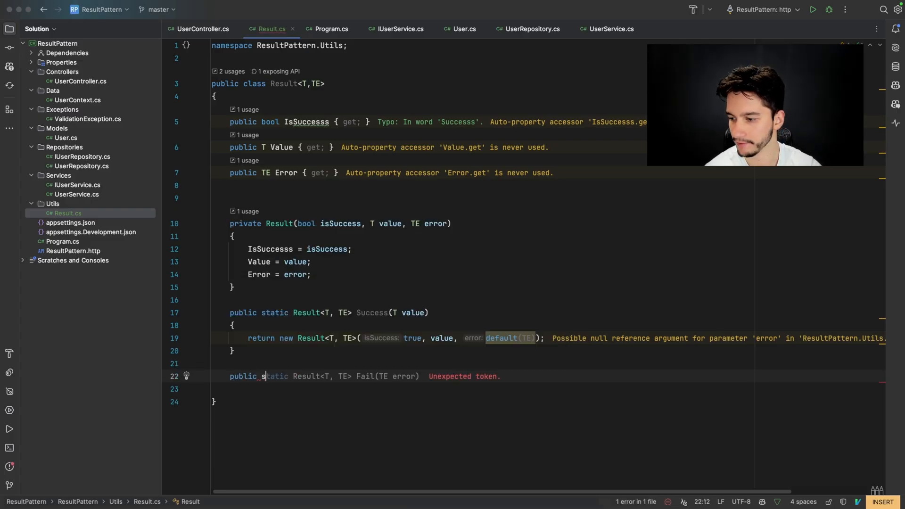
type("Result<T, TE> Failure(TE error")
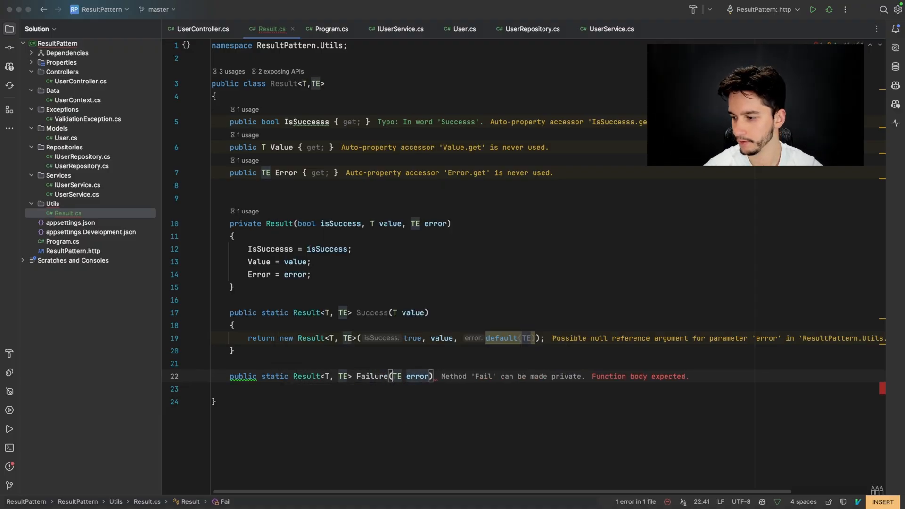
type("{}")
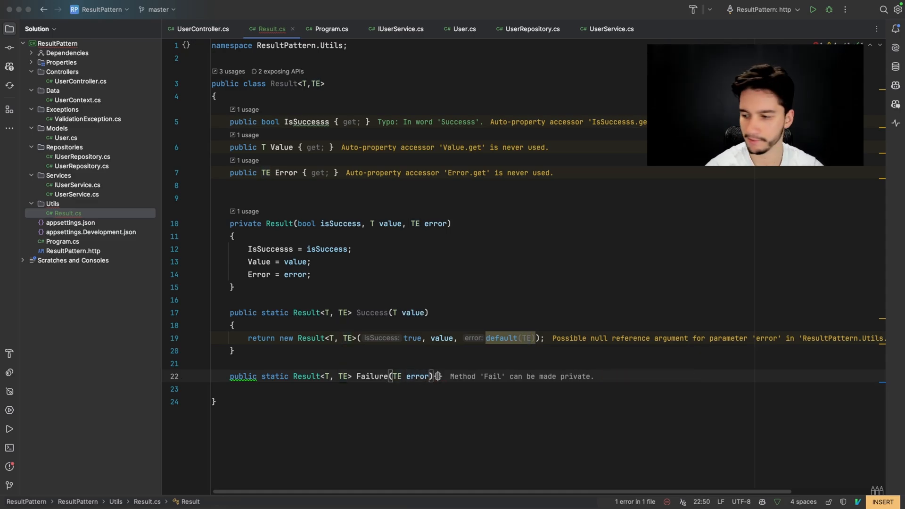
type("reurn_new Result<T, TE>(false, default, error);")
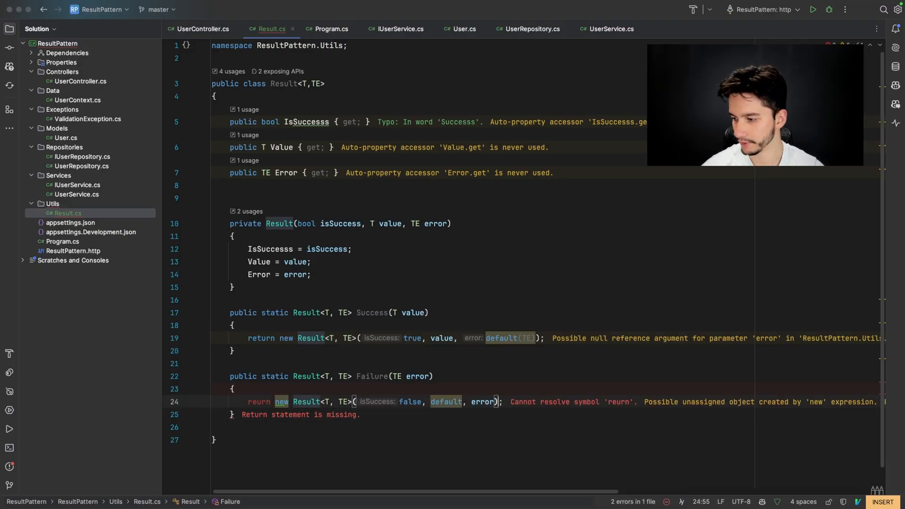
left_click(264, 401)
type("t")
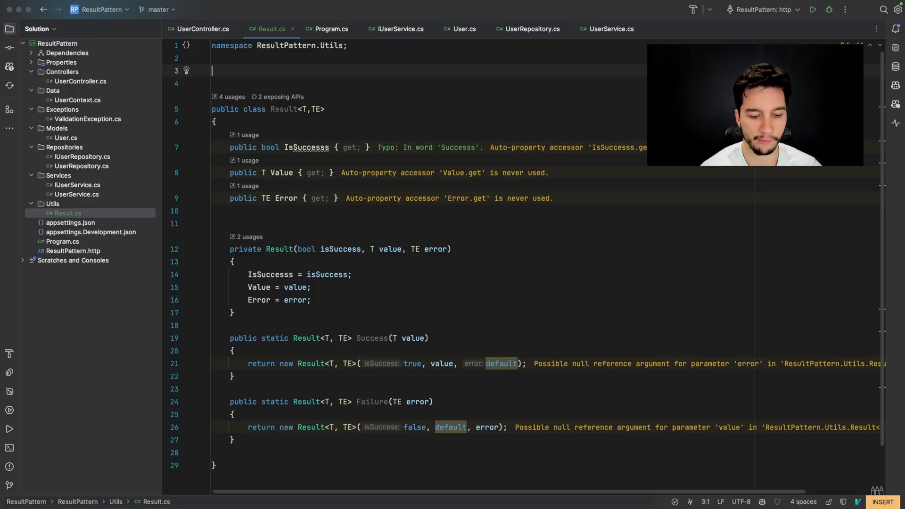
Step: Declare public enum AddUserError with NameRequired, EmailRequired and InvalidEmail
type("public enum")
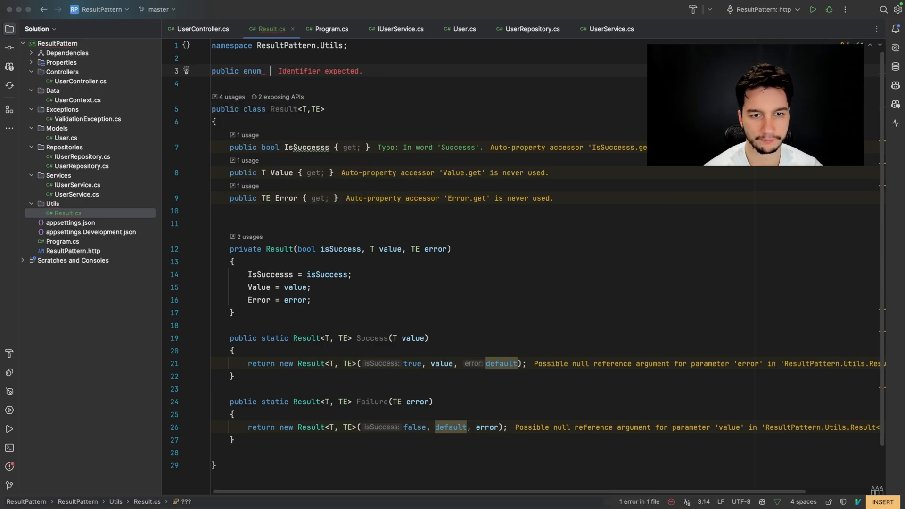
type("AddUserError")
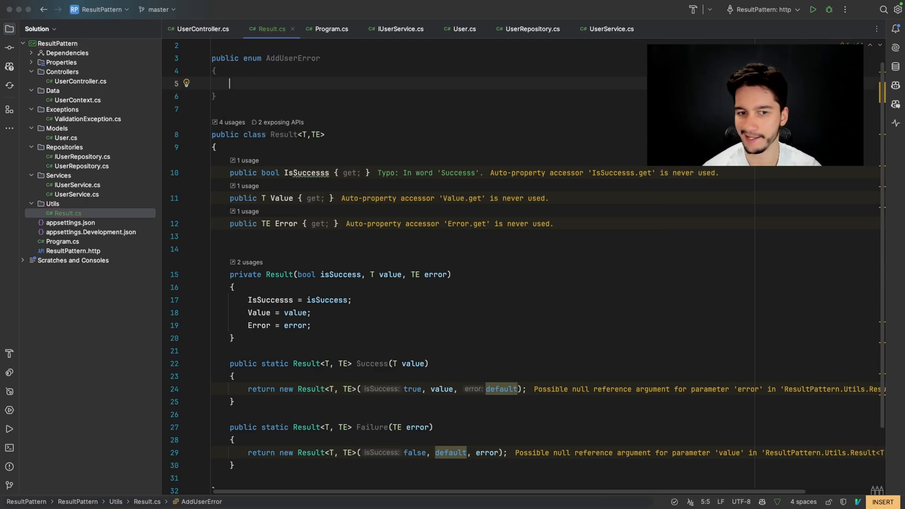
type("NameRequired,")
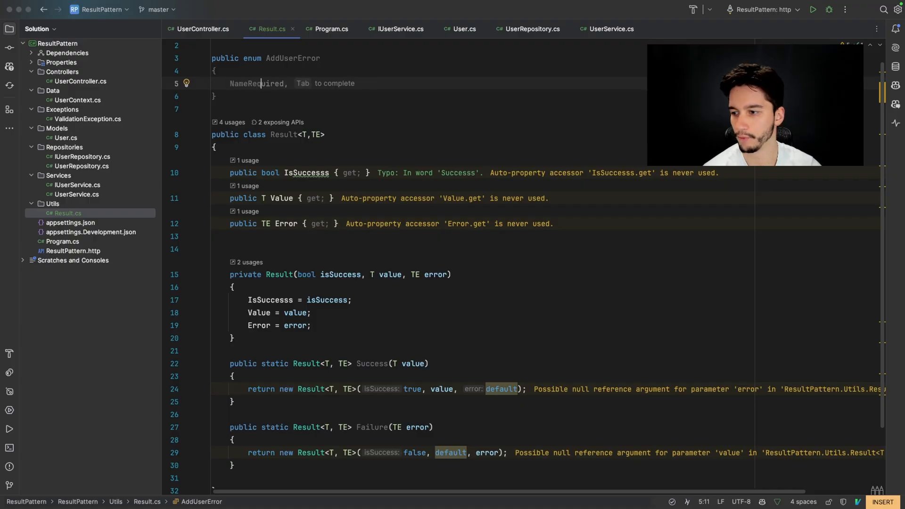
type("EmailRequired,")
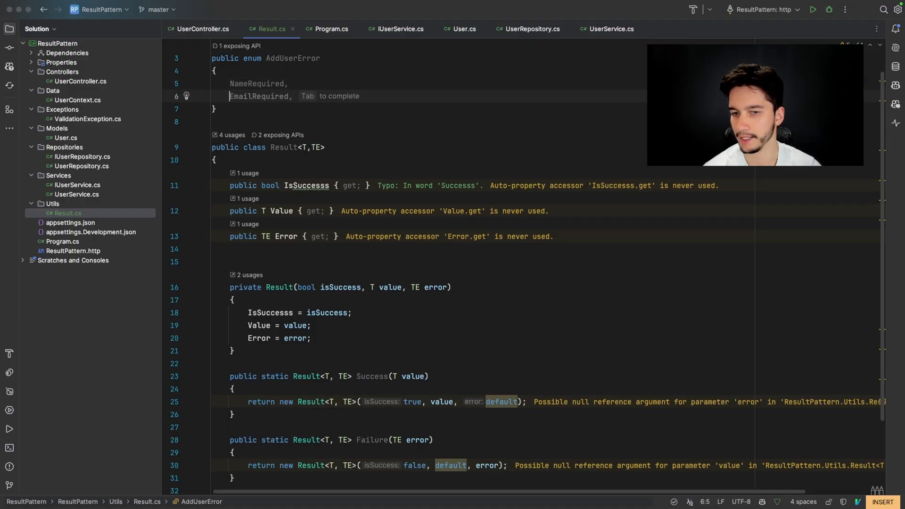
type("InvalidEmail,")
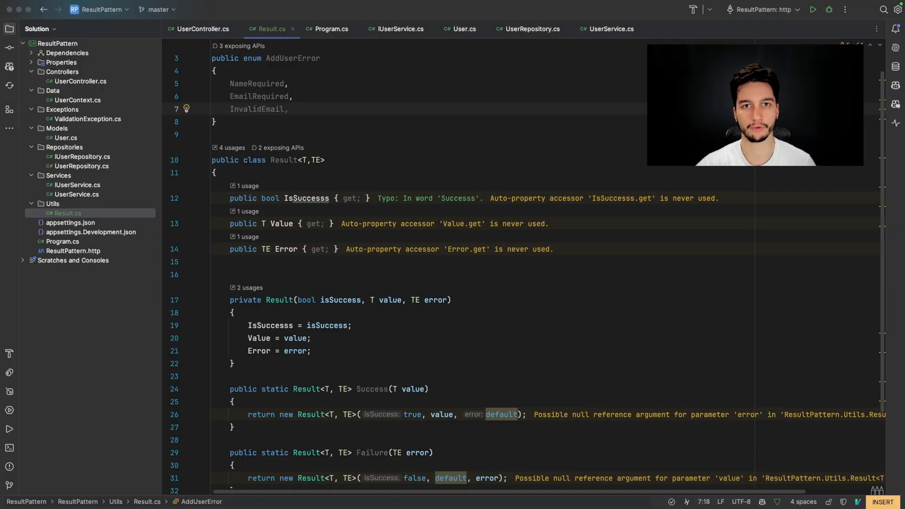
left_click(610, 29)
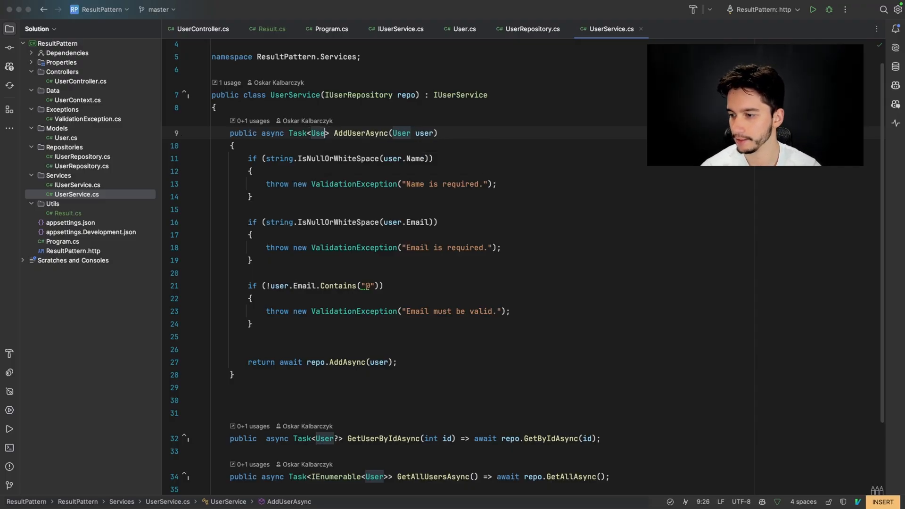
Step: Change UserService.AddUserAsync to return Task<Result<User, AddUserError>>
type("Result<")
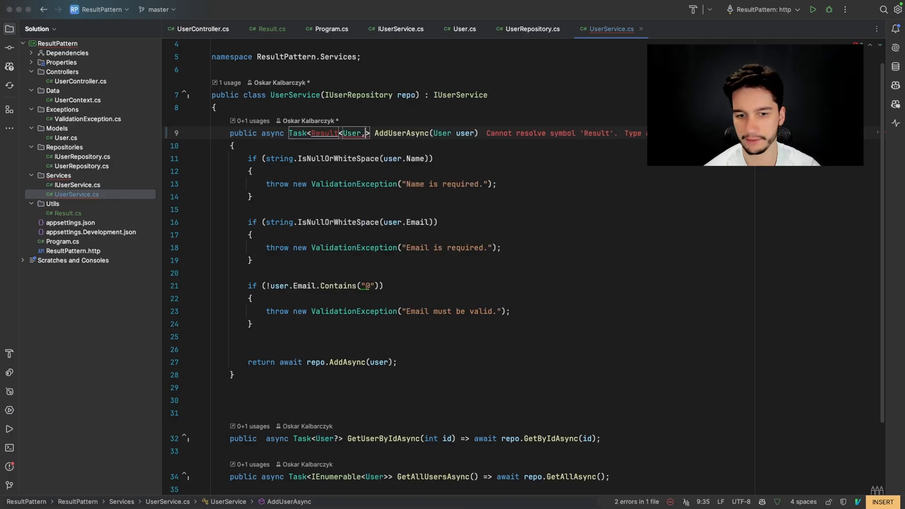
type("AddUserError")
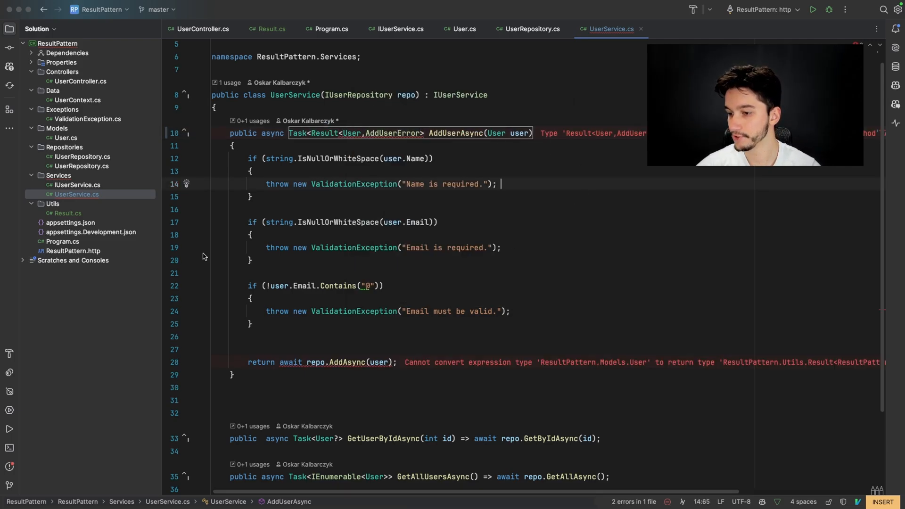
left_click(398, 29)
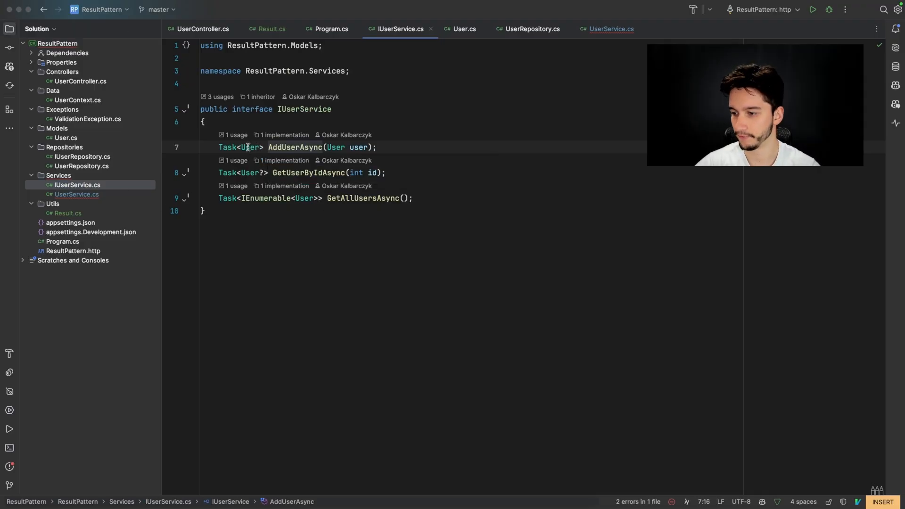
Step: Change IUserService.AddUserAsync to Task<Result<User, AddUserError>> with a ResultPattern.Utils using
type("Result")
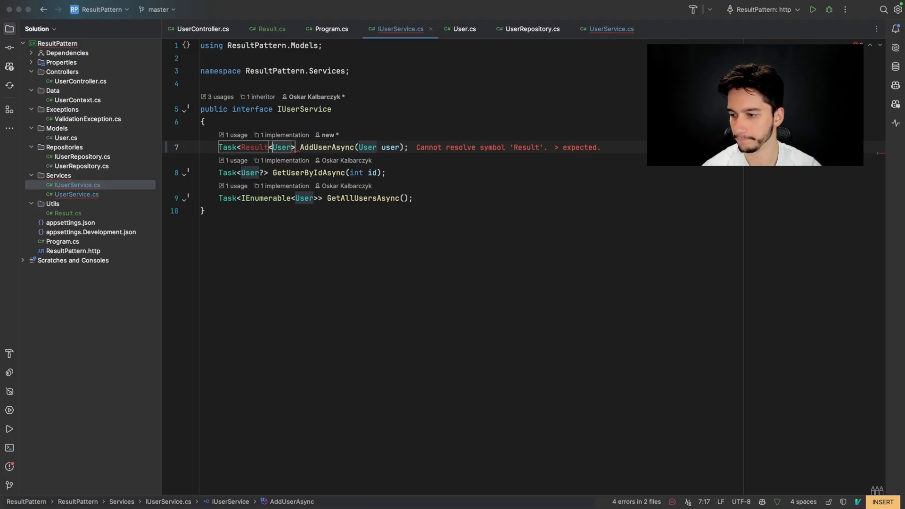
type(",")
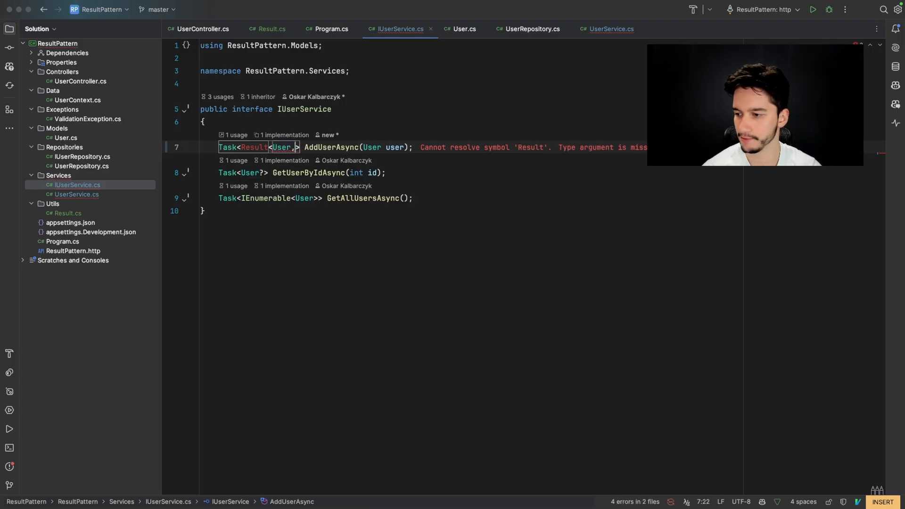
type(",US")
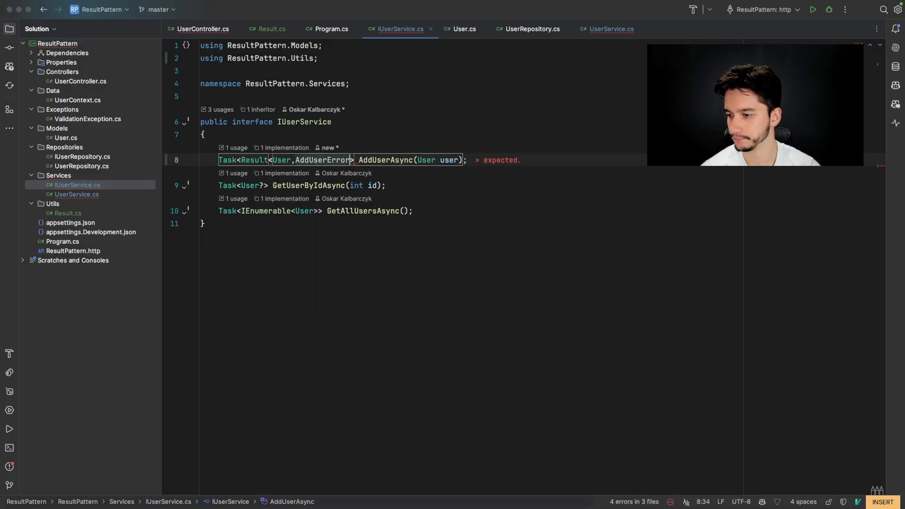
left_click(612, 28)
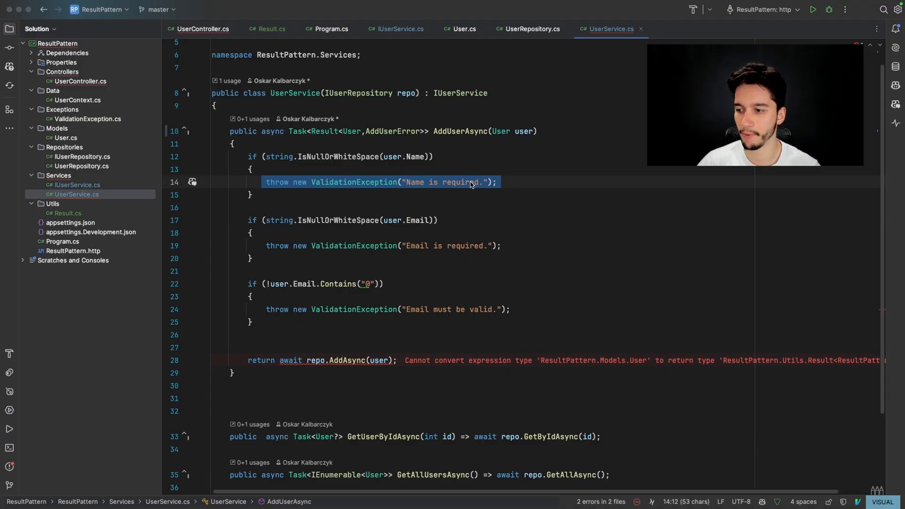
mouse_move(281, 135)
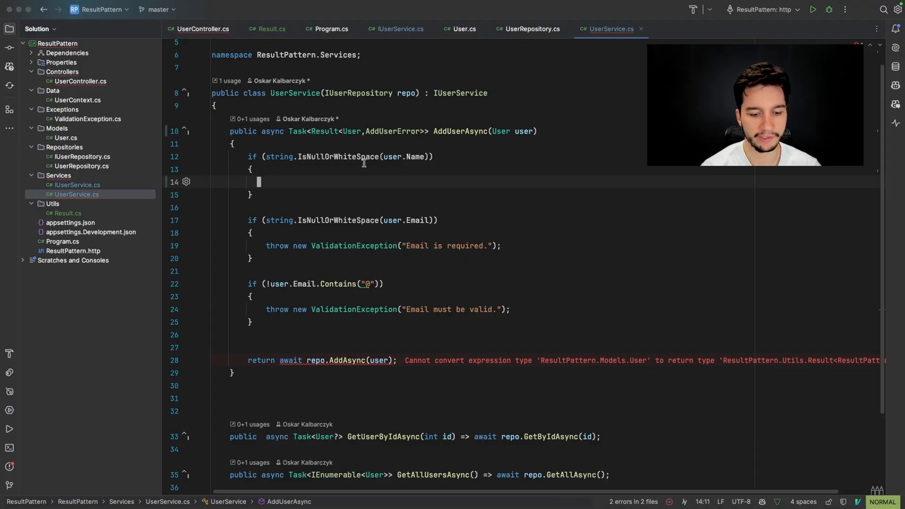
Step: Replace the name-required throw with return Result<User, AddUserError>.Failure(AddUserError.NameRequired)
type("return")
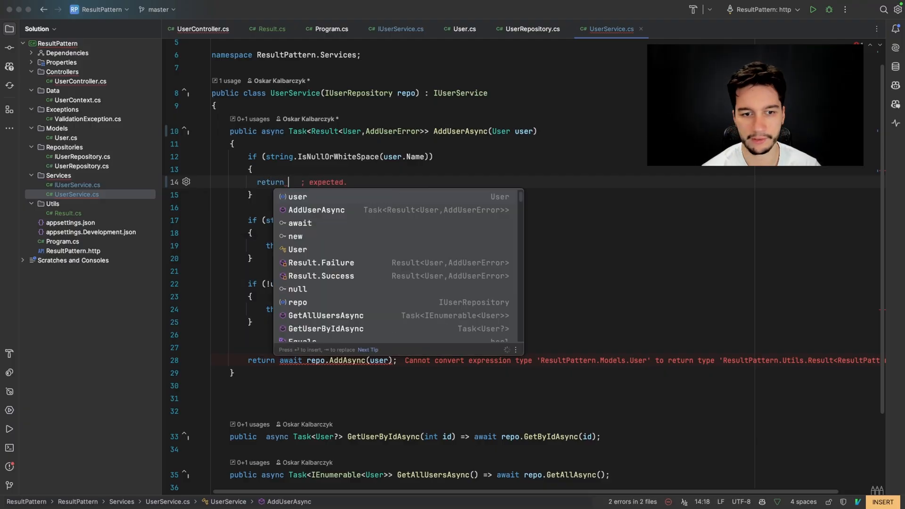
type("Result<>")
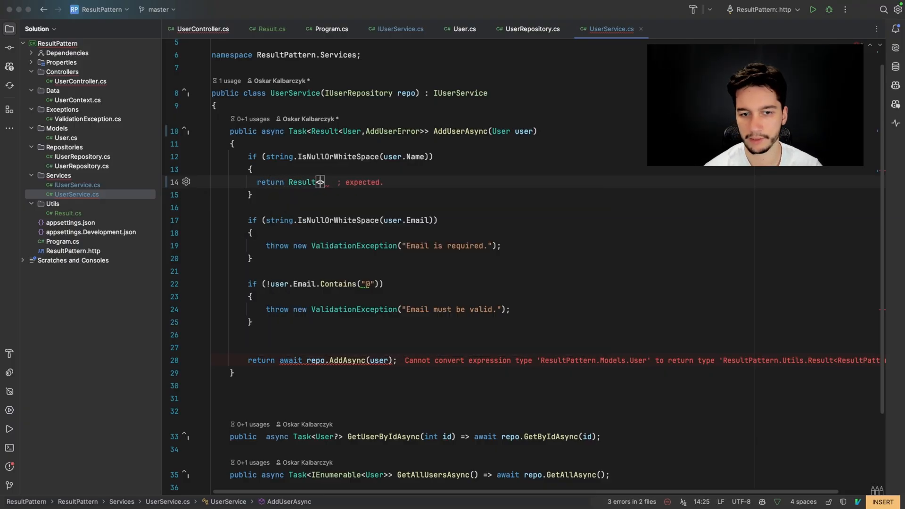
type("<US")
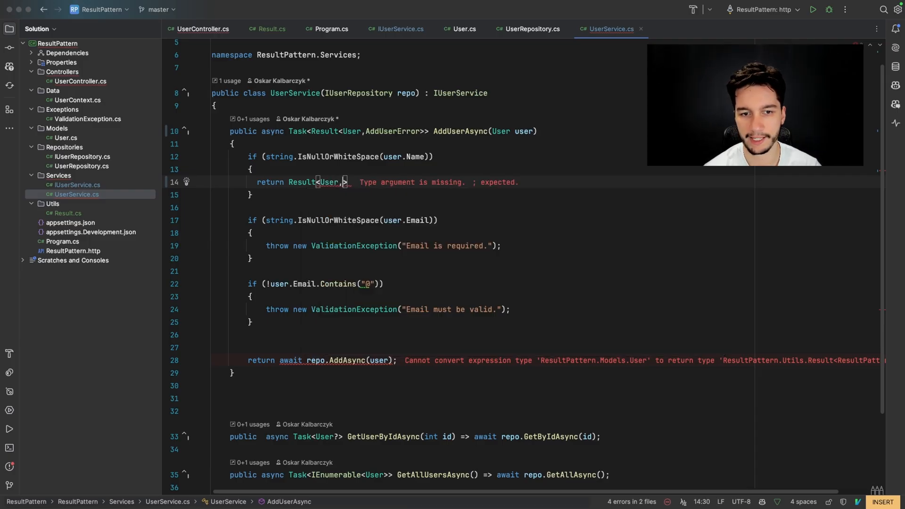
type("UserError")
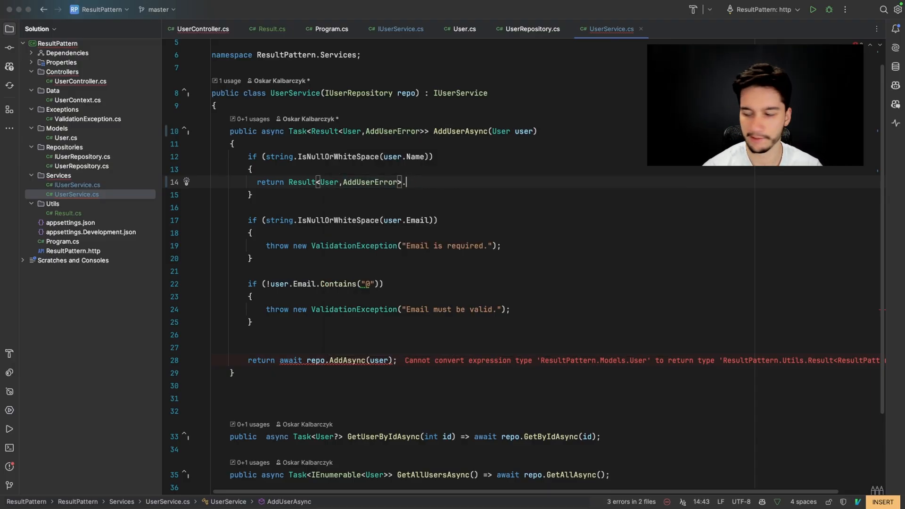
type("Failure()")
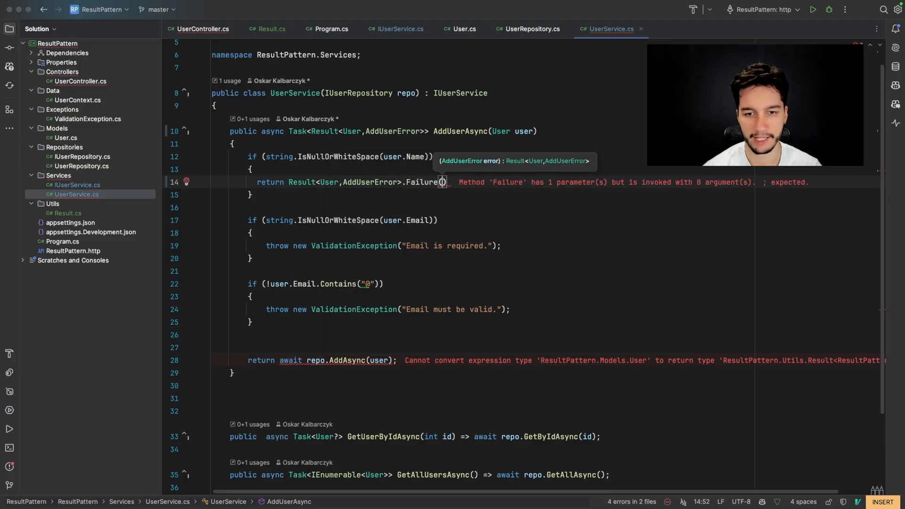
type("User")
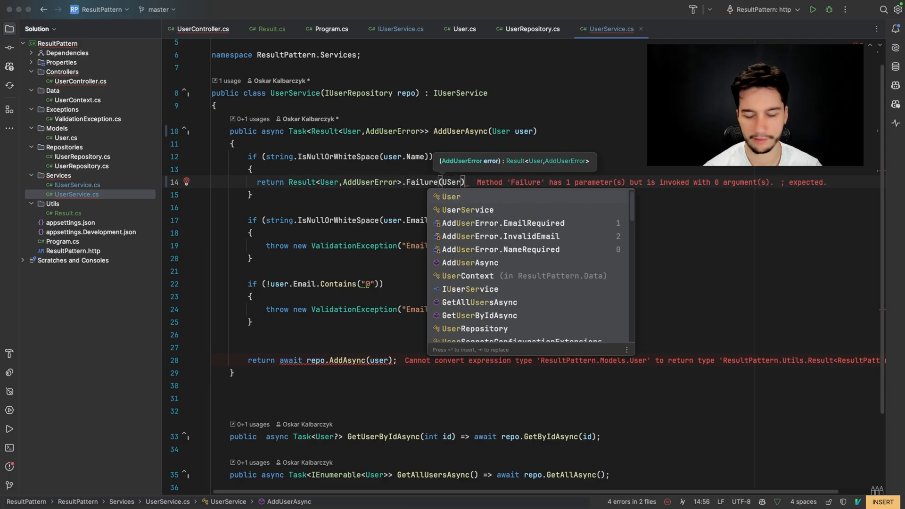
type("AddUserError.NameRequired")
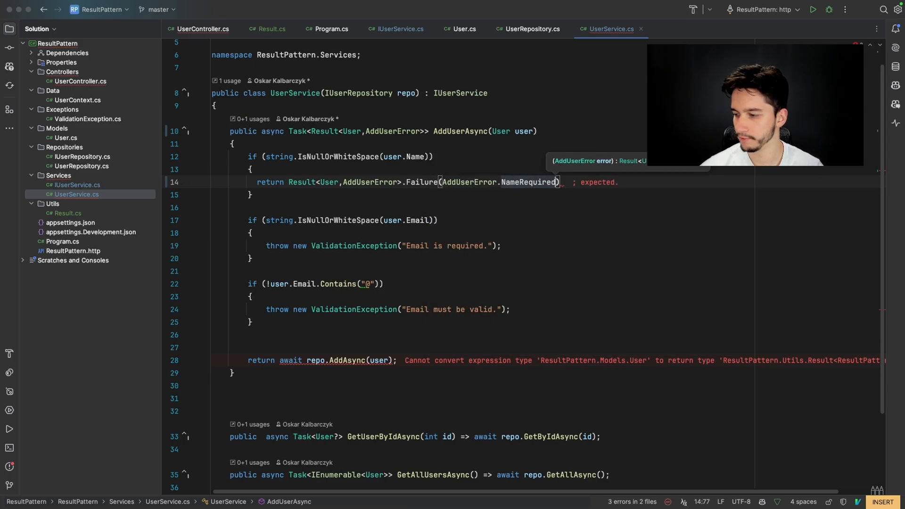
type("1")
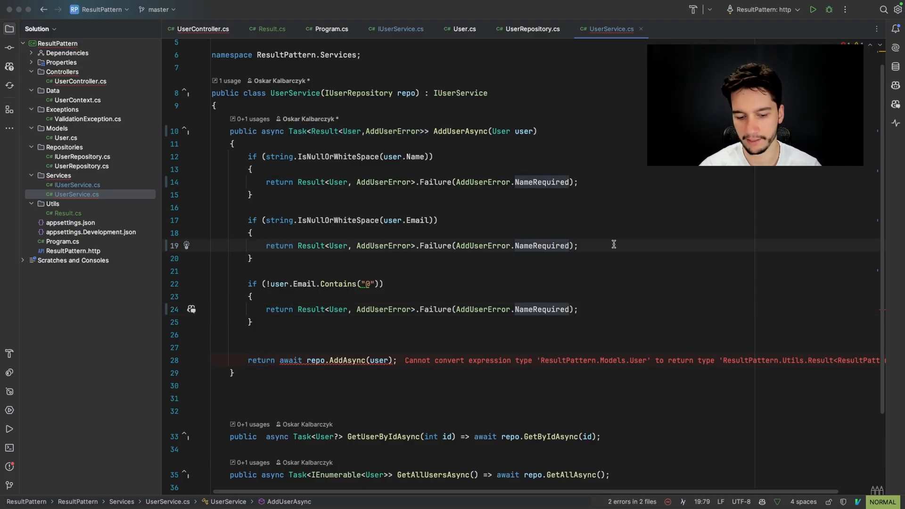
Step: Make the email checks return EmailRequired and InvalidEmail failures instead of NameRequired
key("BackSpace")
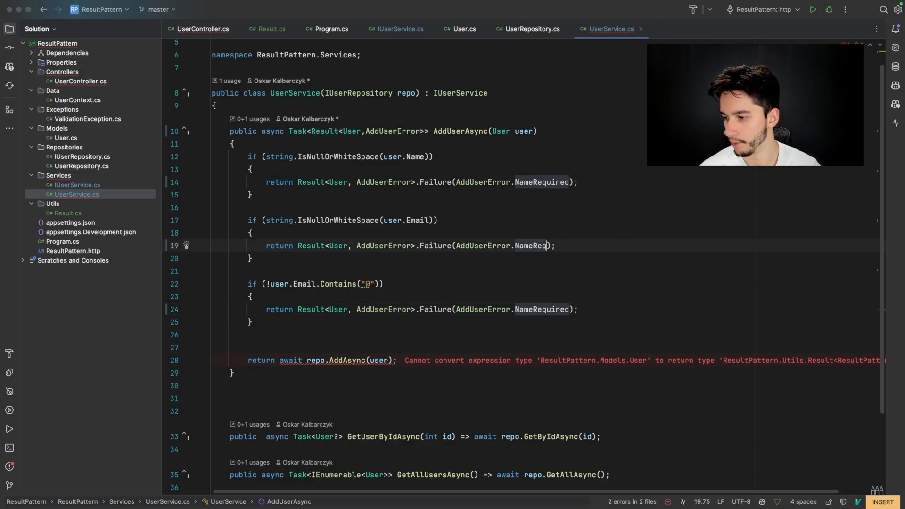
key("Backspace")
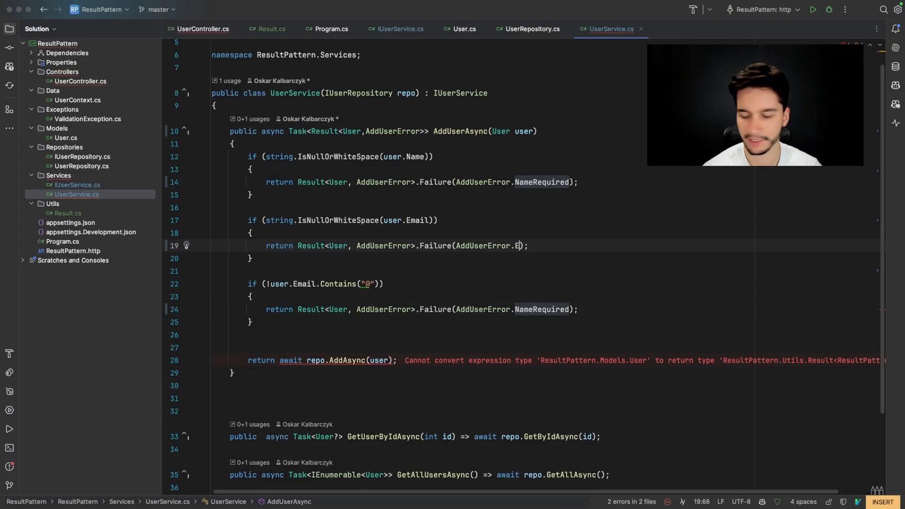
type("mailRequired")
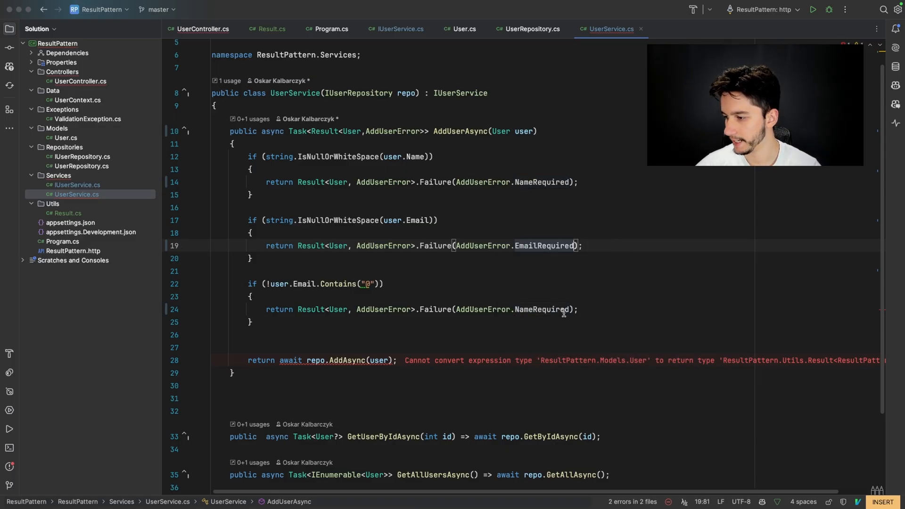
double_click(542, 309)
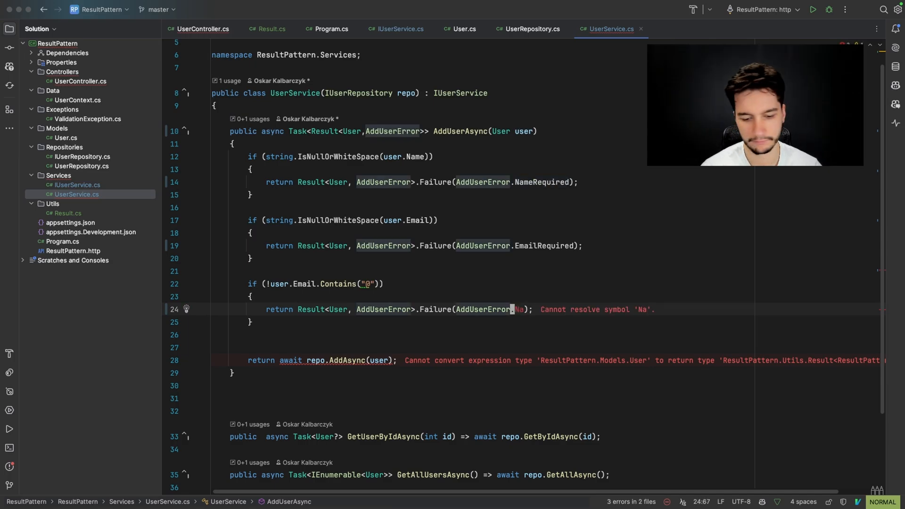
key("Backspace")
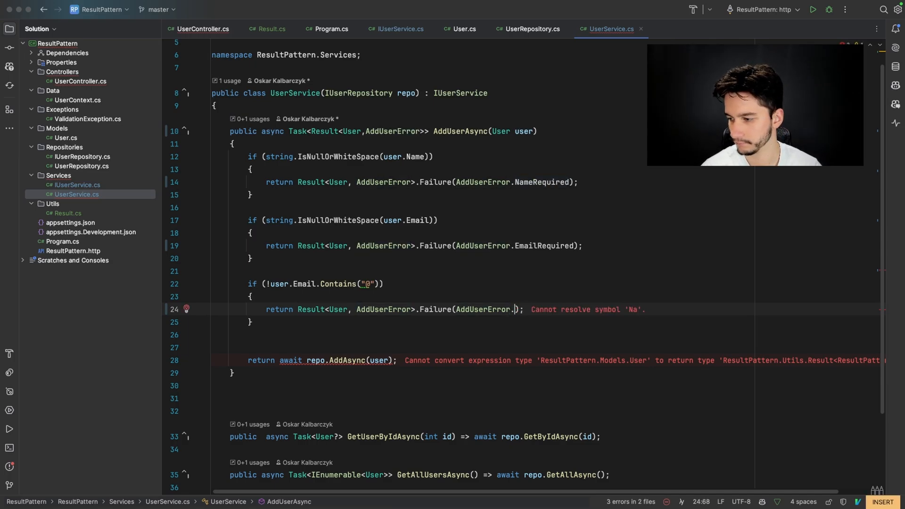
type("EmailInvalid")
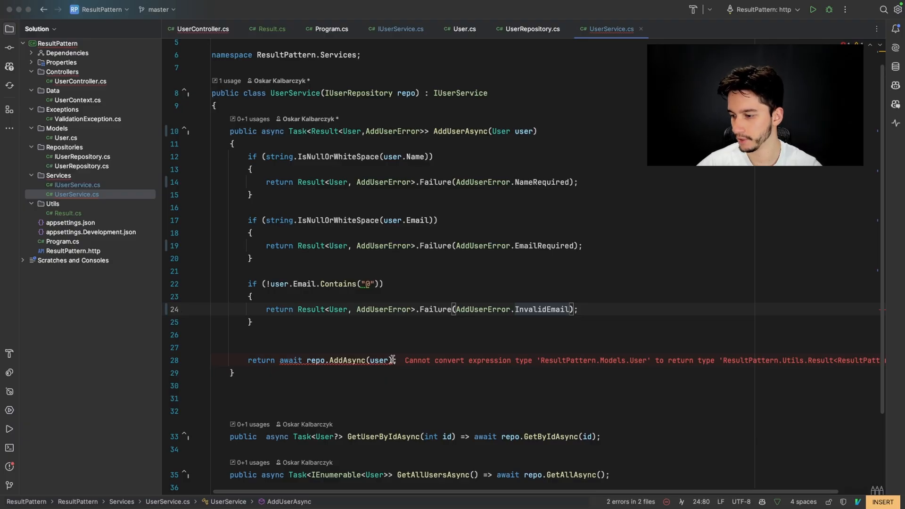
left_click_drag(304, 360, 397, 360)
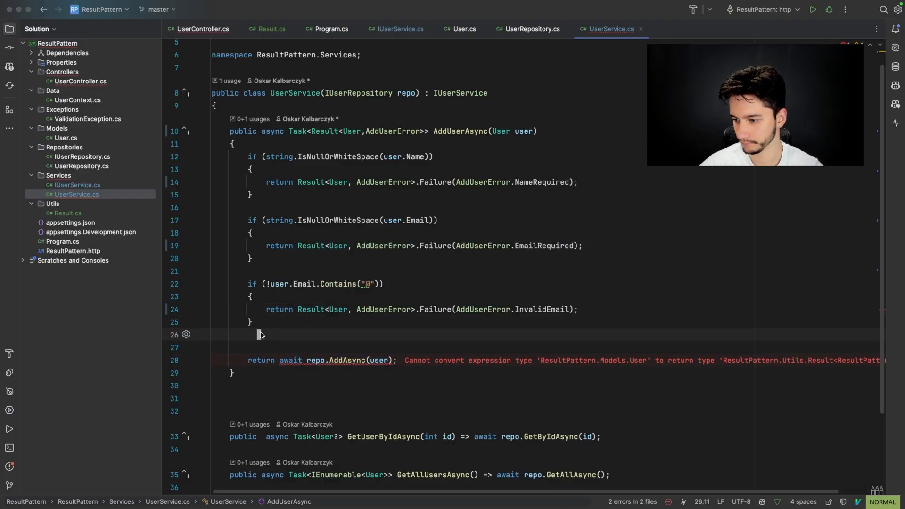
Step: Store 'var added = await repo.AddAsync(user);' and return Result<User, AddUserError>.Success(added)
key("Enter")
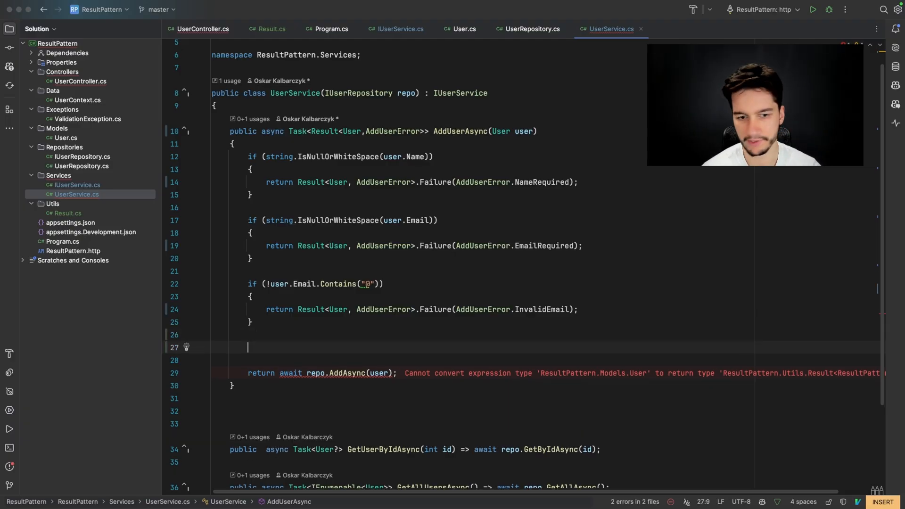
type("var added = aw")
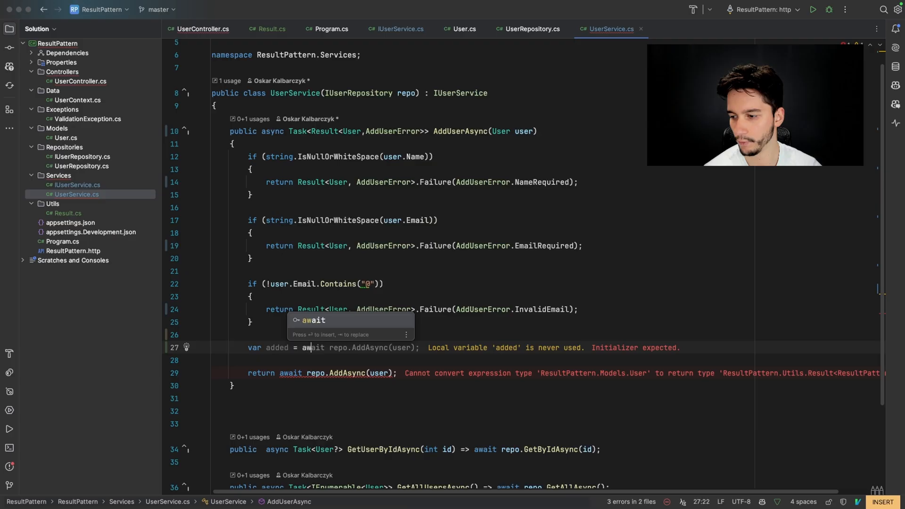
type("re.")
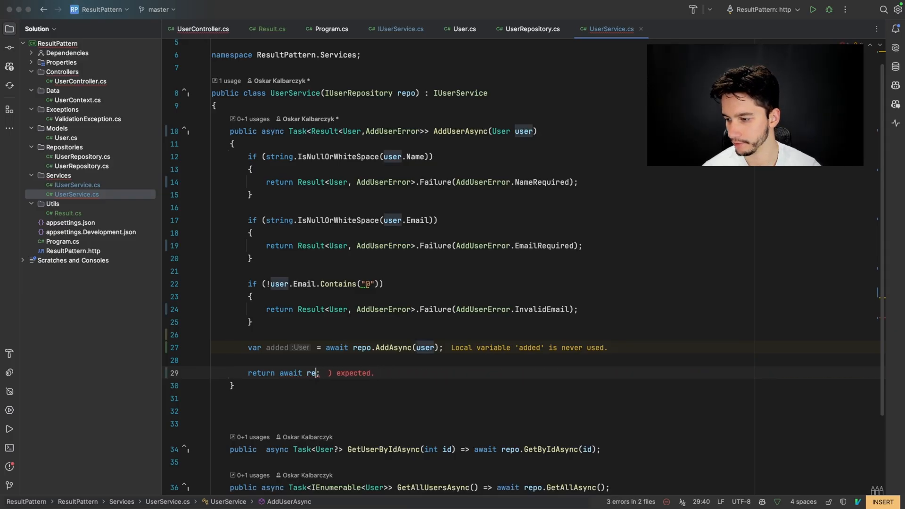
type("Re")
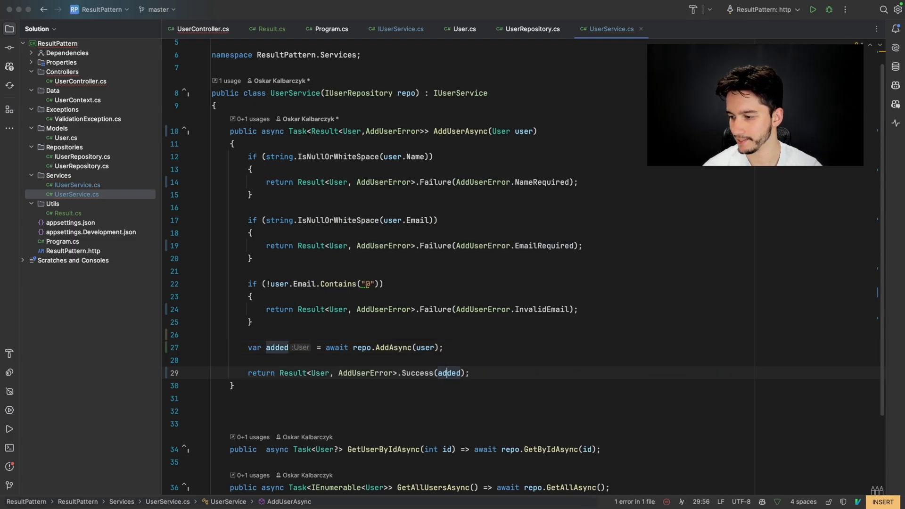
left_click(202, 28)
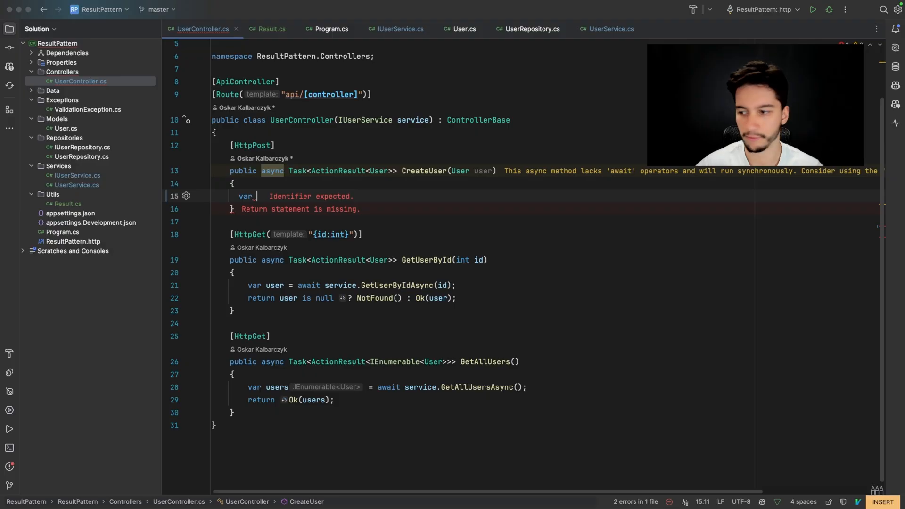
Step: Assign 'var result = await service.AddUserAsync(user);' in CreateUser
type("result =")
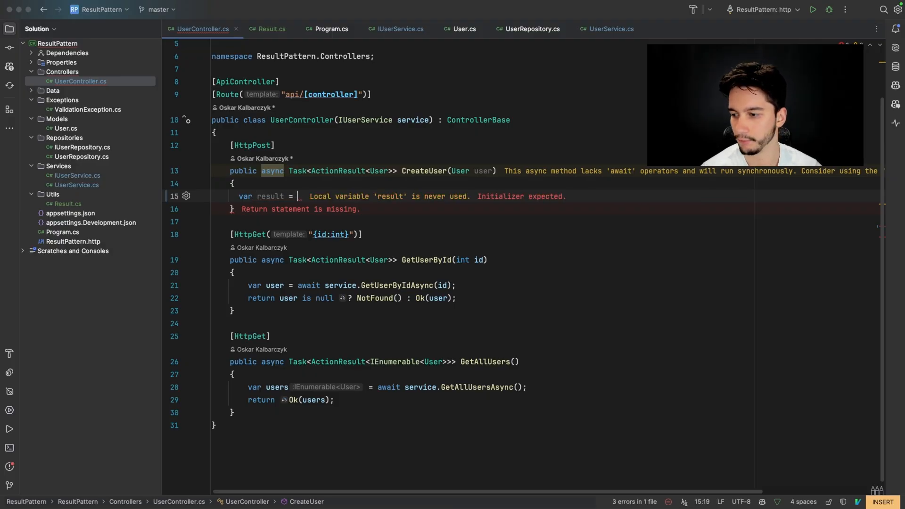
type("await service.AddUserAsync(user")
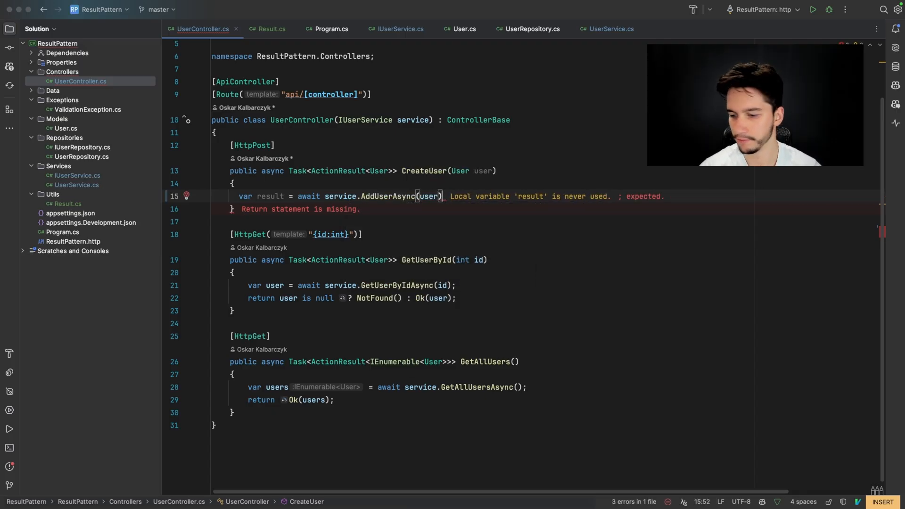
type(";")
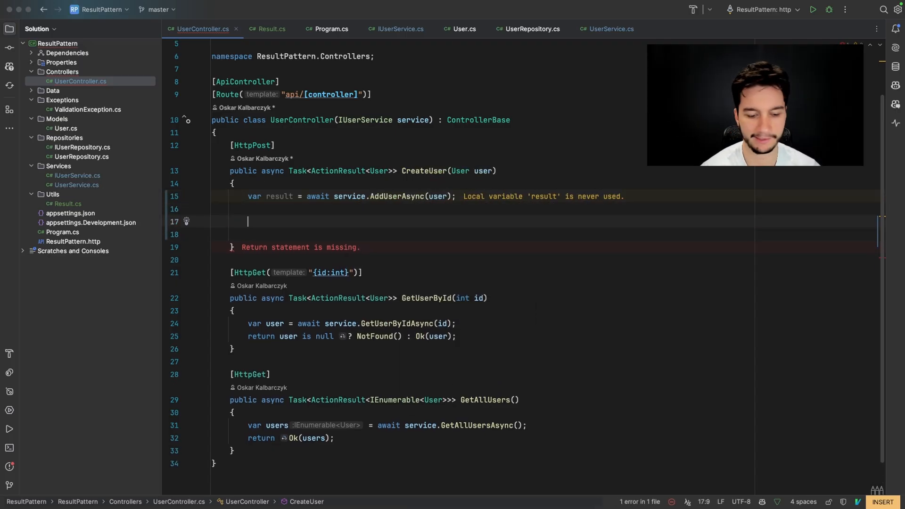
Step: Add 'if (!result.IsSuccess)' returning result.Error, beginning a switch on it
type("if(result.IsSuccess")
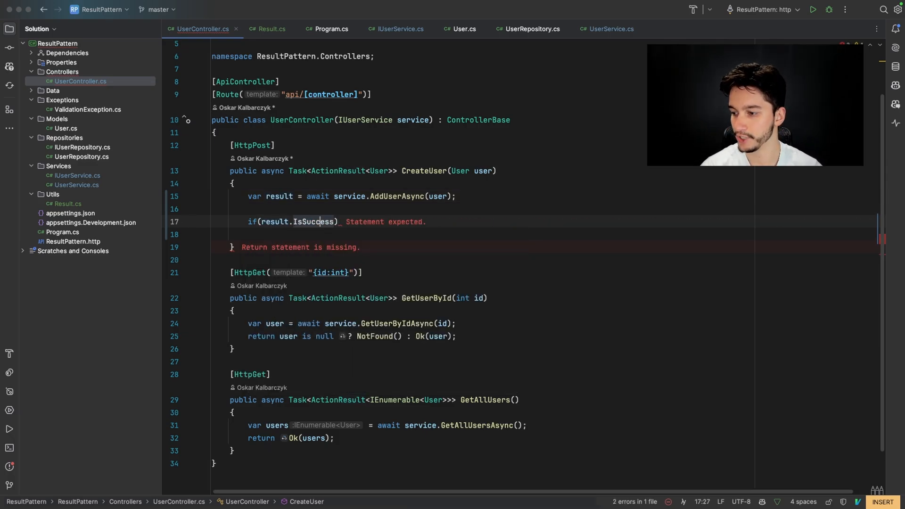
type("!")
type("return")
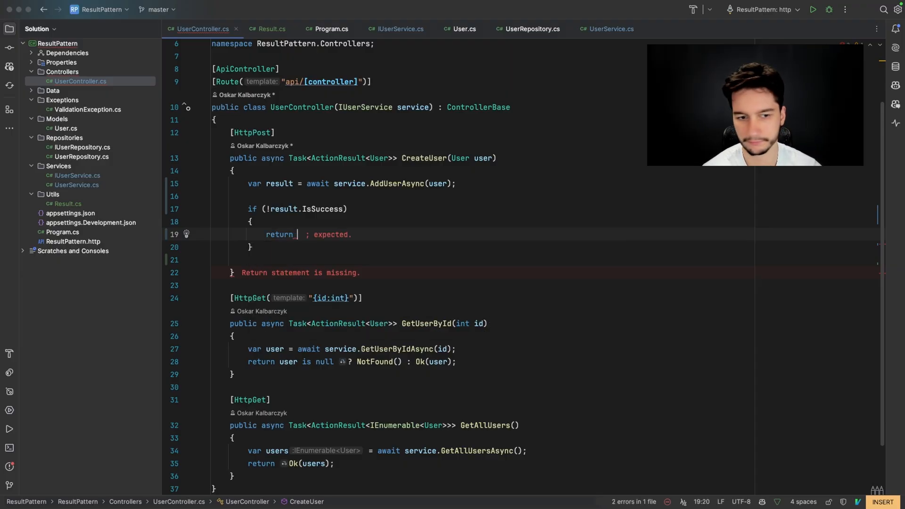
type("resul")
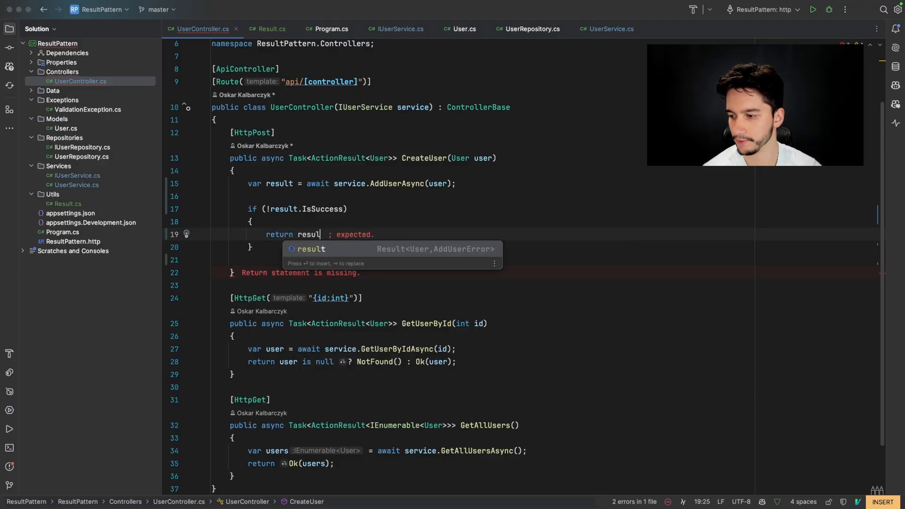
type("t.Error;")
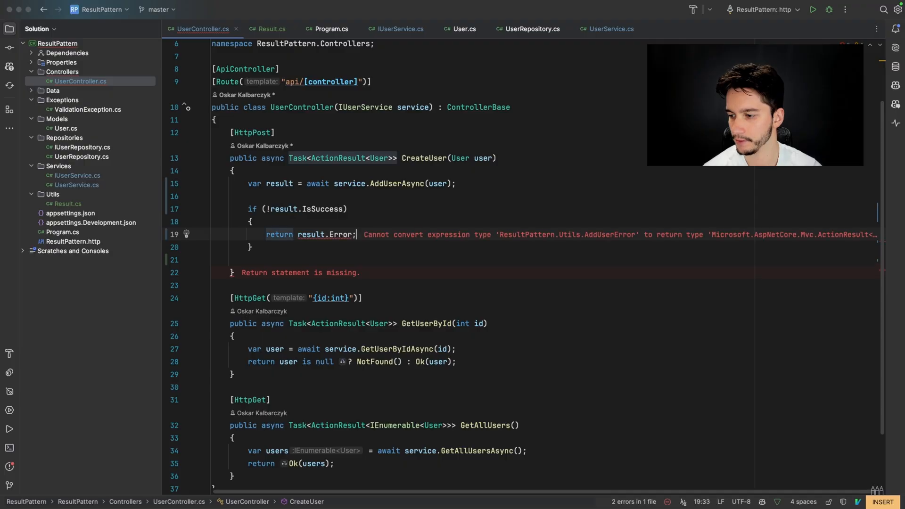
type("switch")
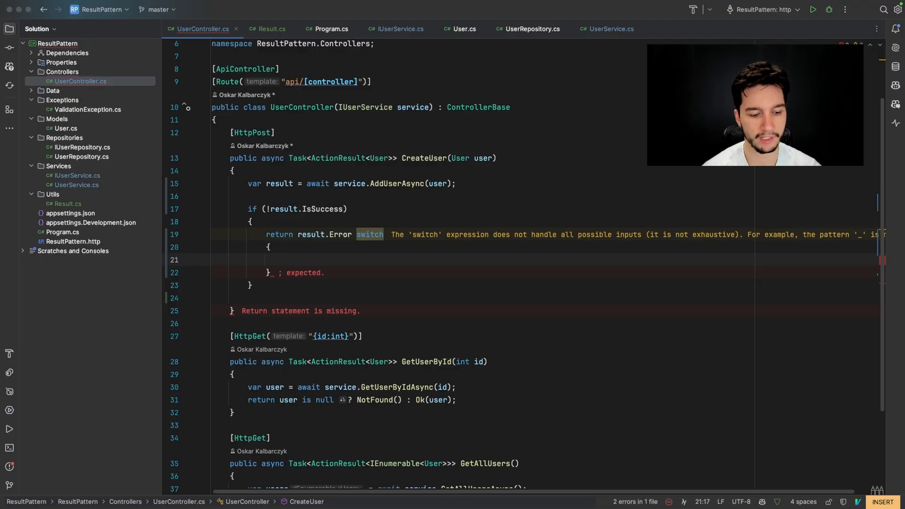
Step: Map AddUserError.EmailRequired to BadRequest("Email is required") in the switch
type("Add")
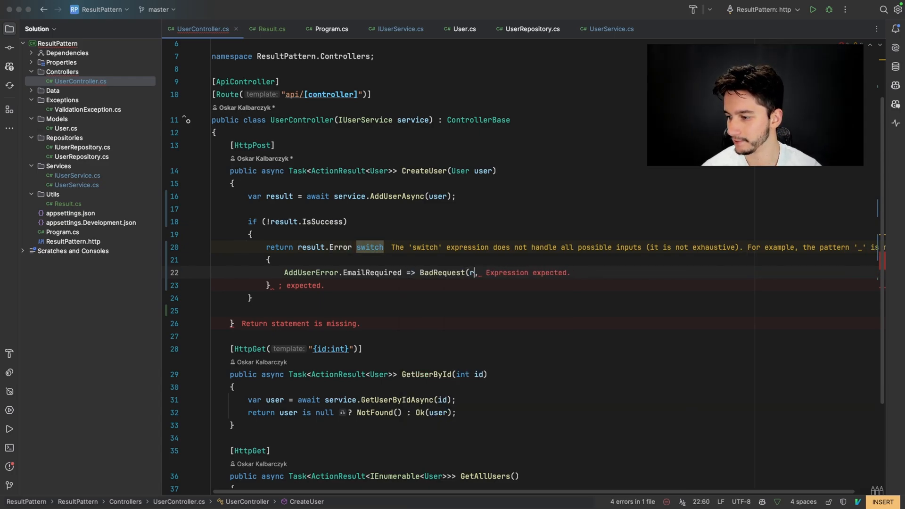
type("\"Email is required\"")
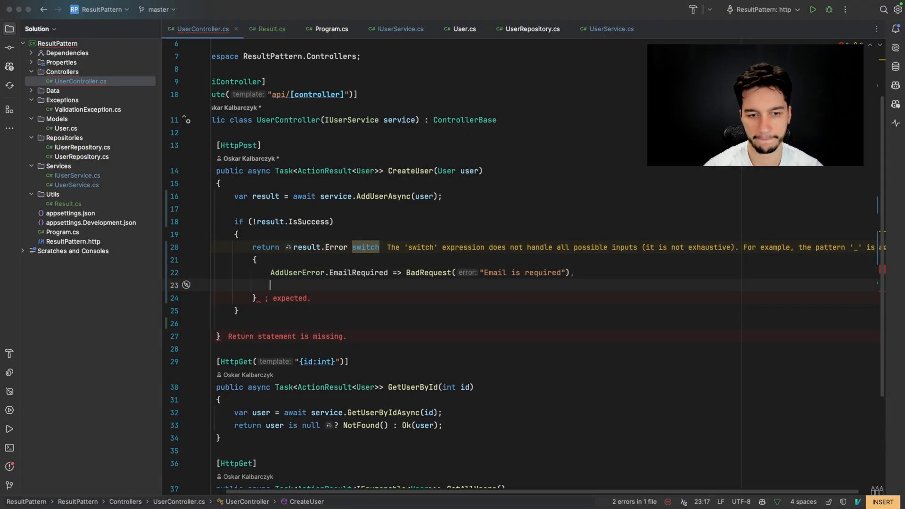
type("Add")
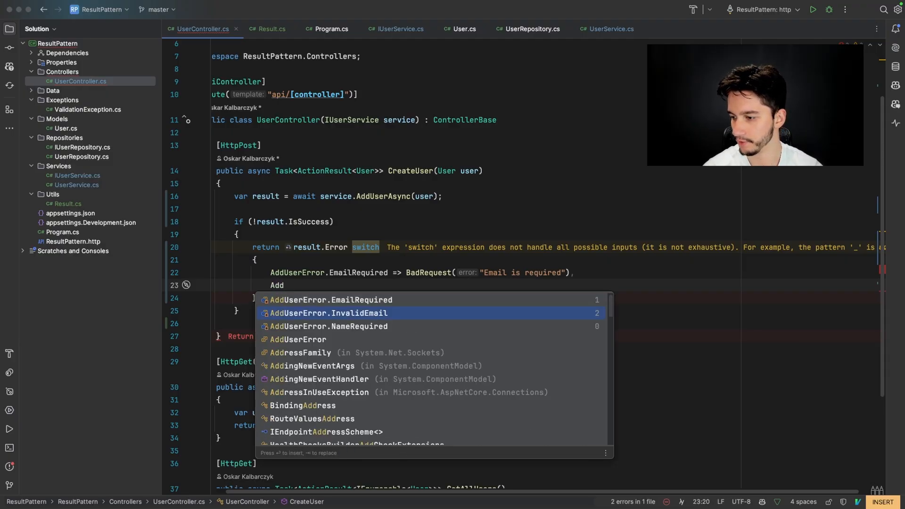
Step: Add the AddUserError.InvalidEmail arm and start the next switch case
left_click(328, 312)
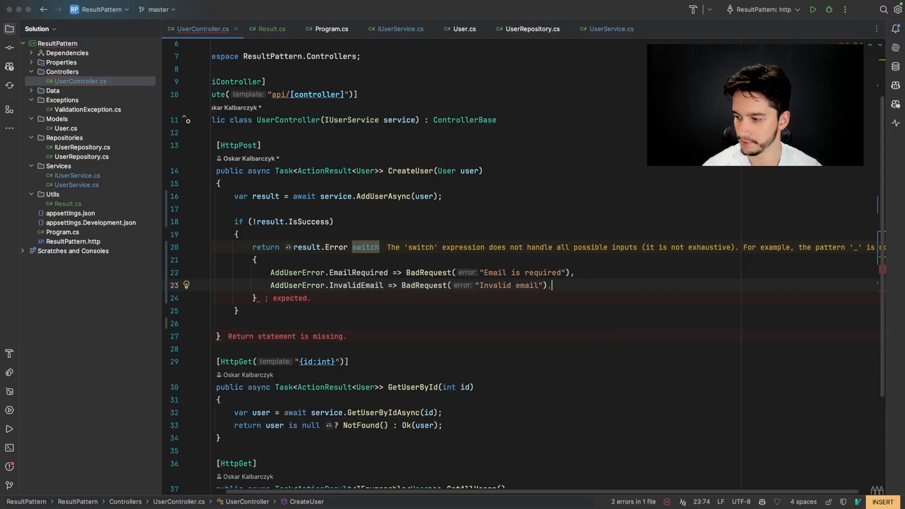
key("Enter")
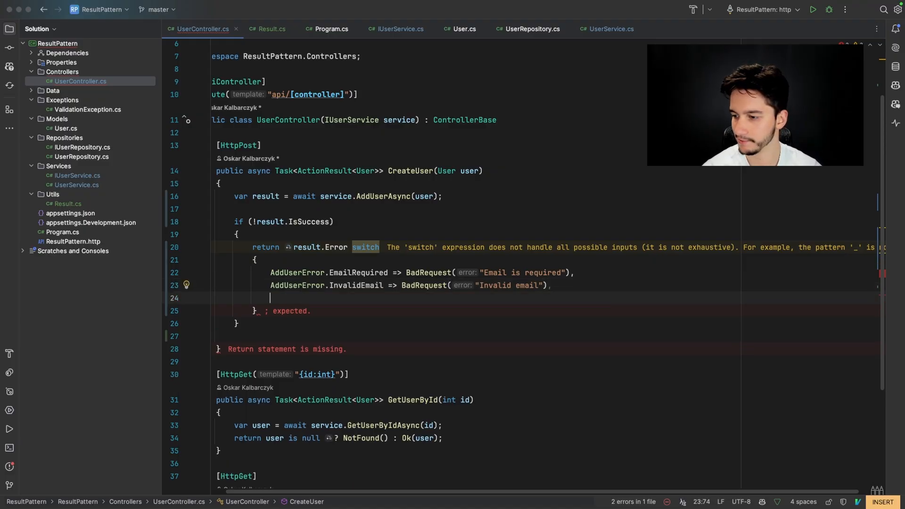
type("Add")
type("return CreatedAtAction(nameof(GetUserById), new { id = result.Value.Id }, result.Value);")
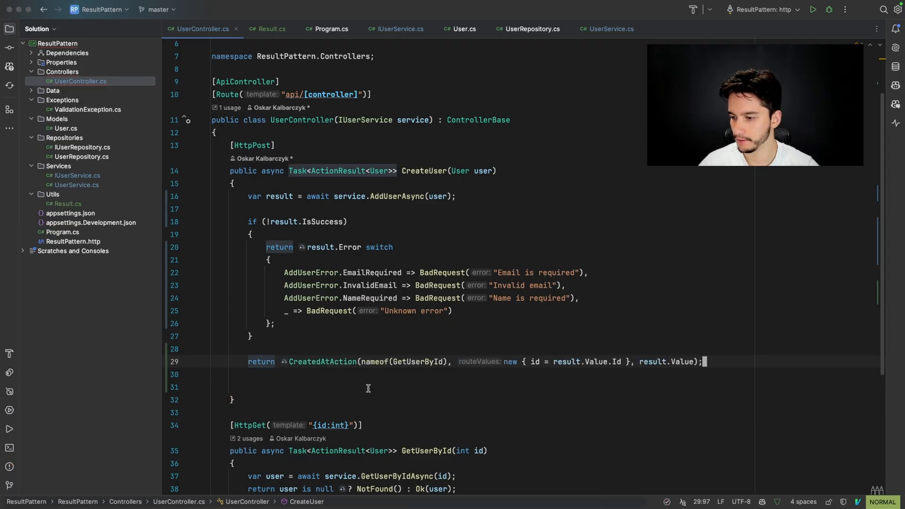
mouse_move(386, 393)
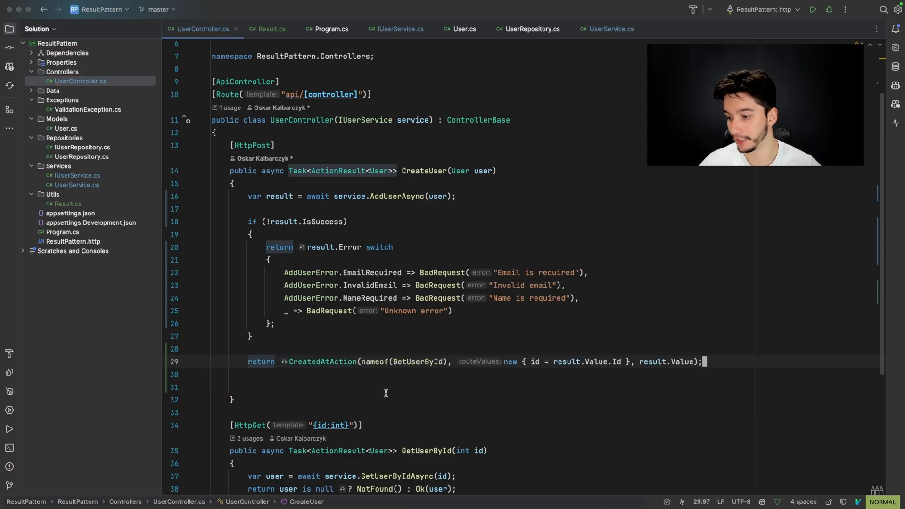